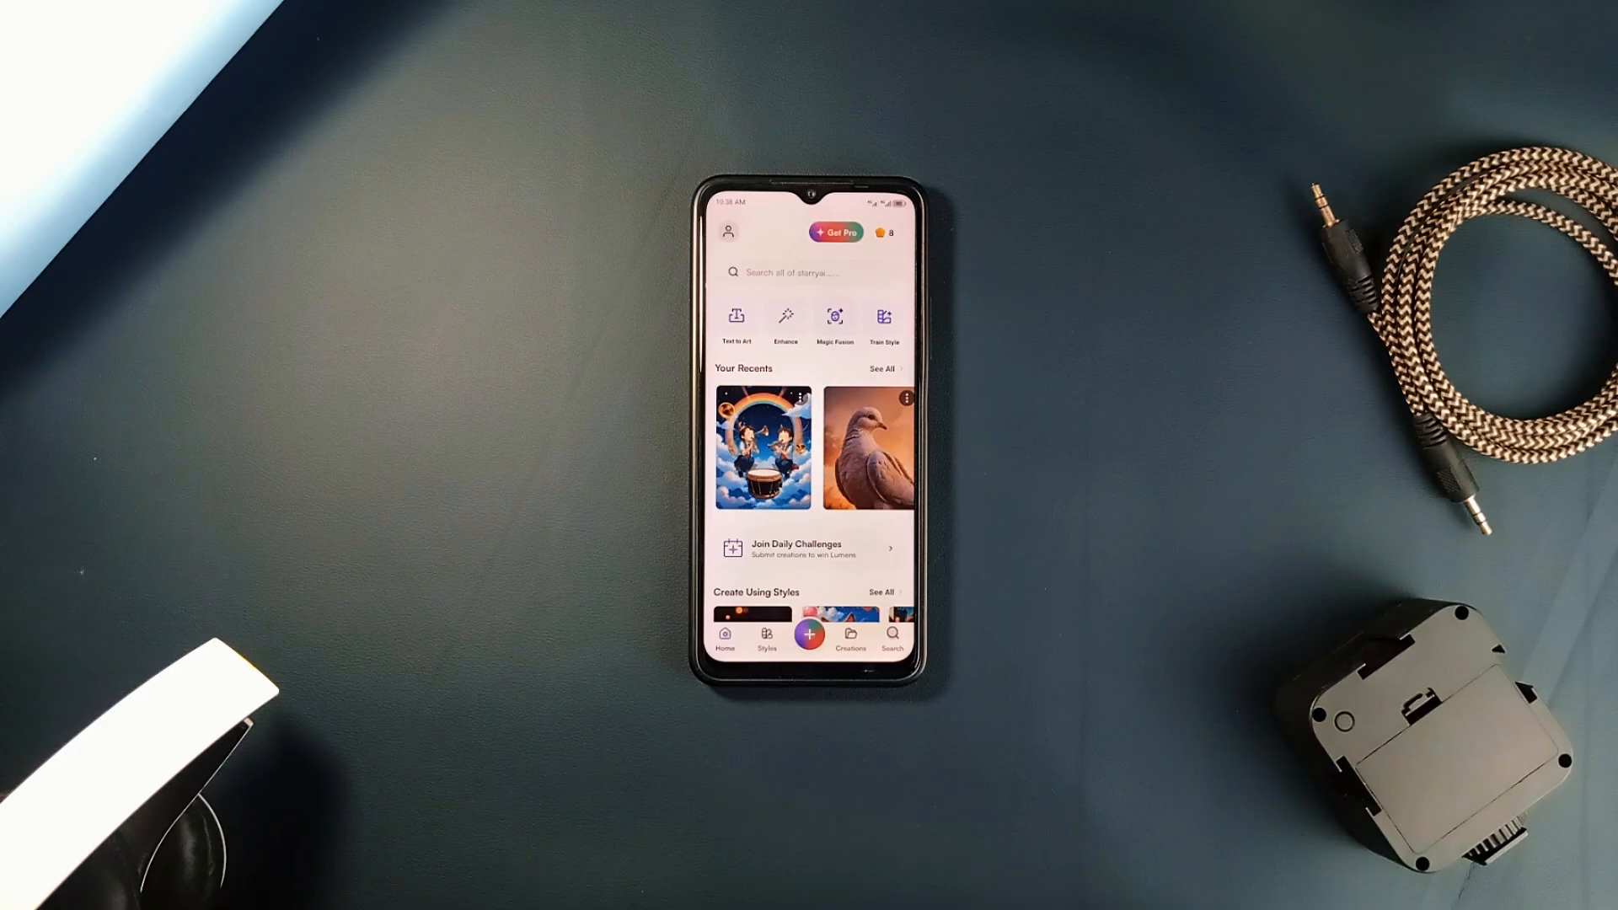
- Open the dove creation from Your Recents, view its prompt, and remix it
click(764, 449)
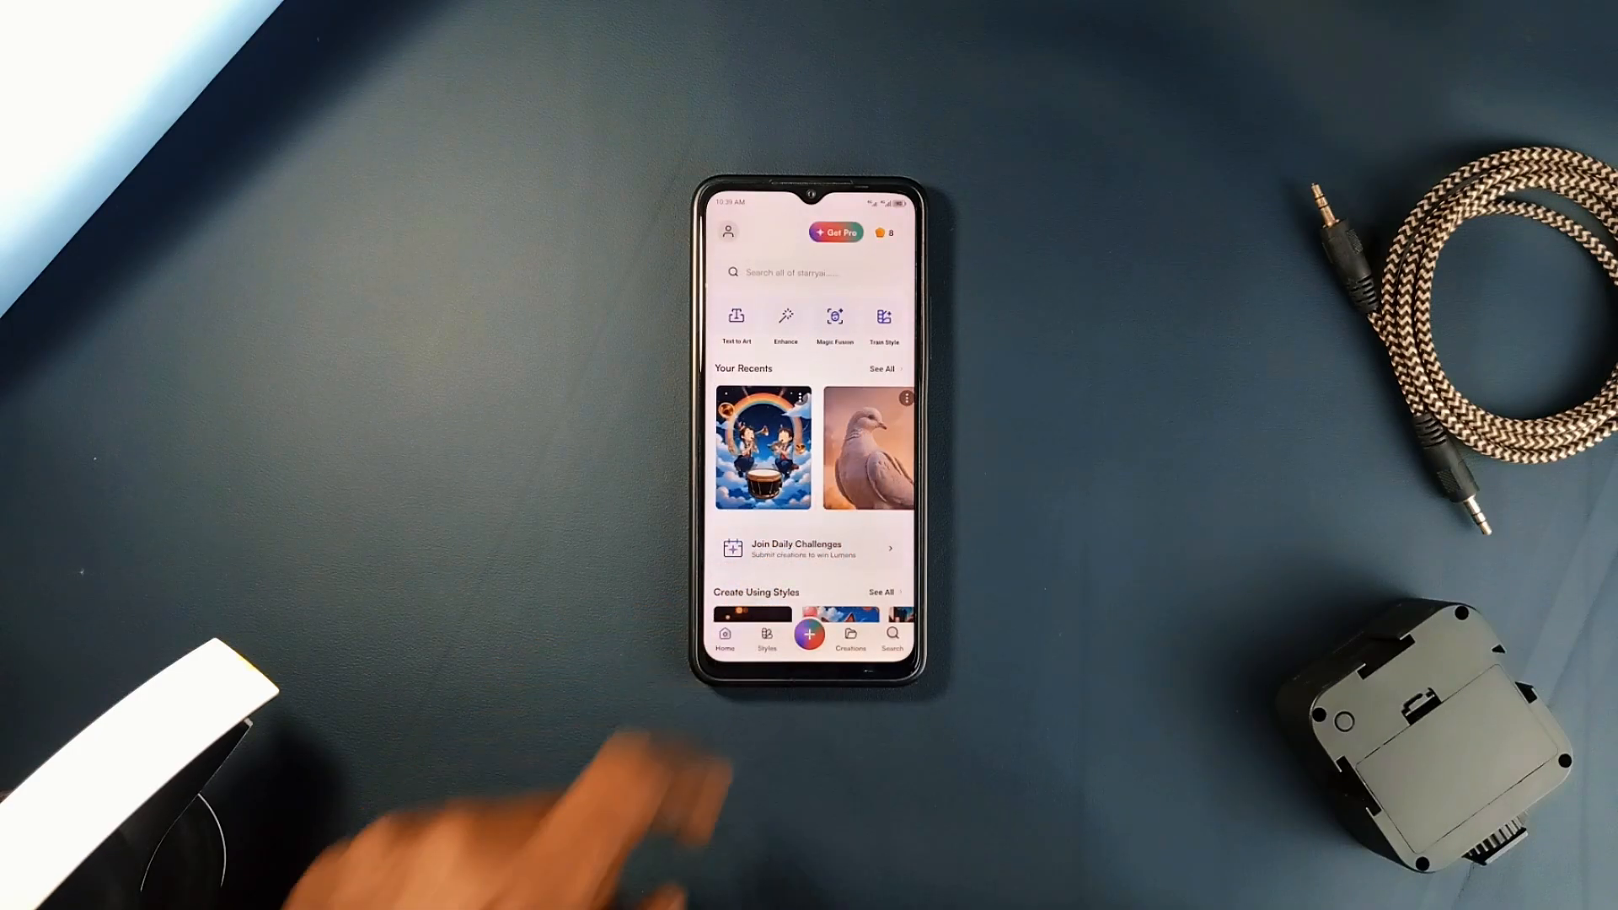
click(868, 447)
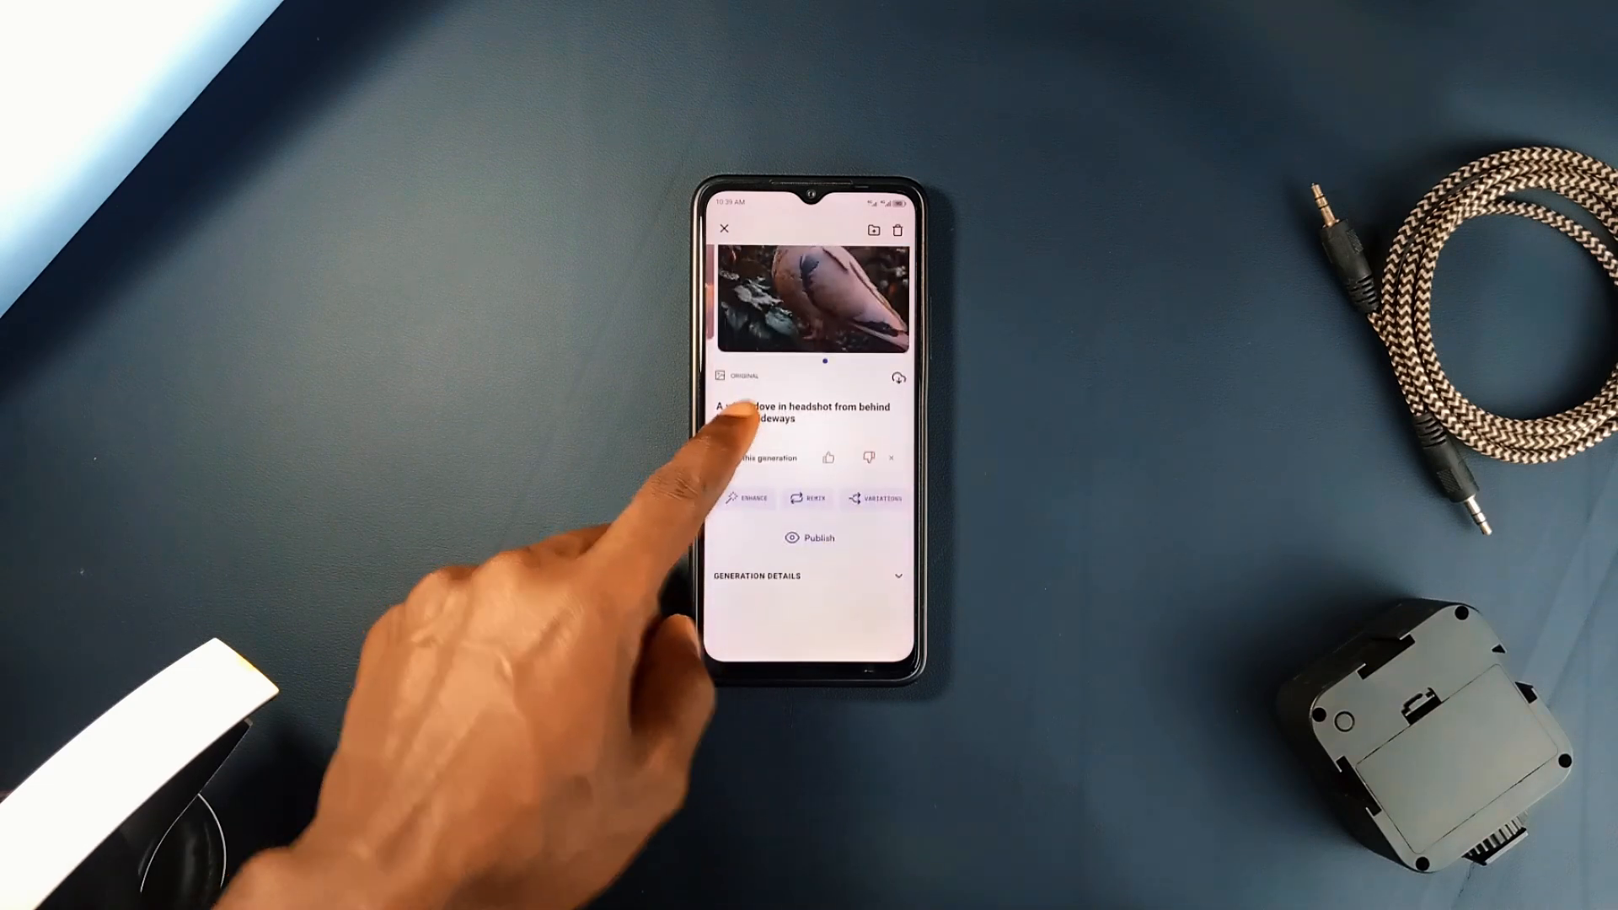
click(724, 229)
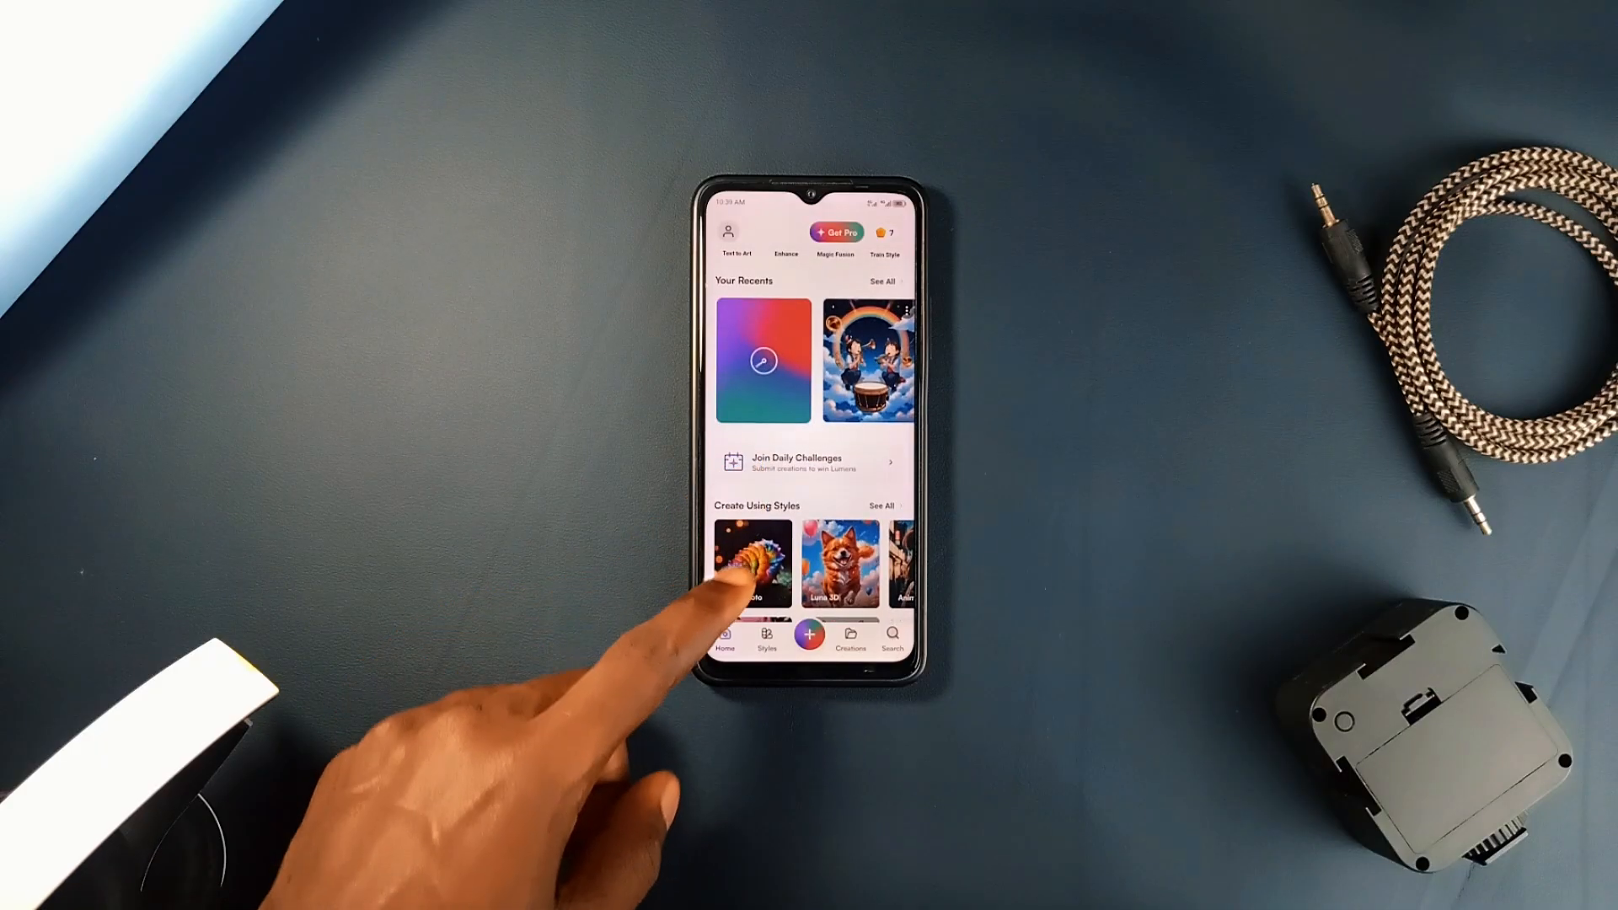
scroll(up, 3)
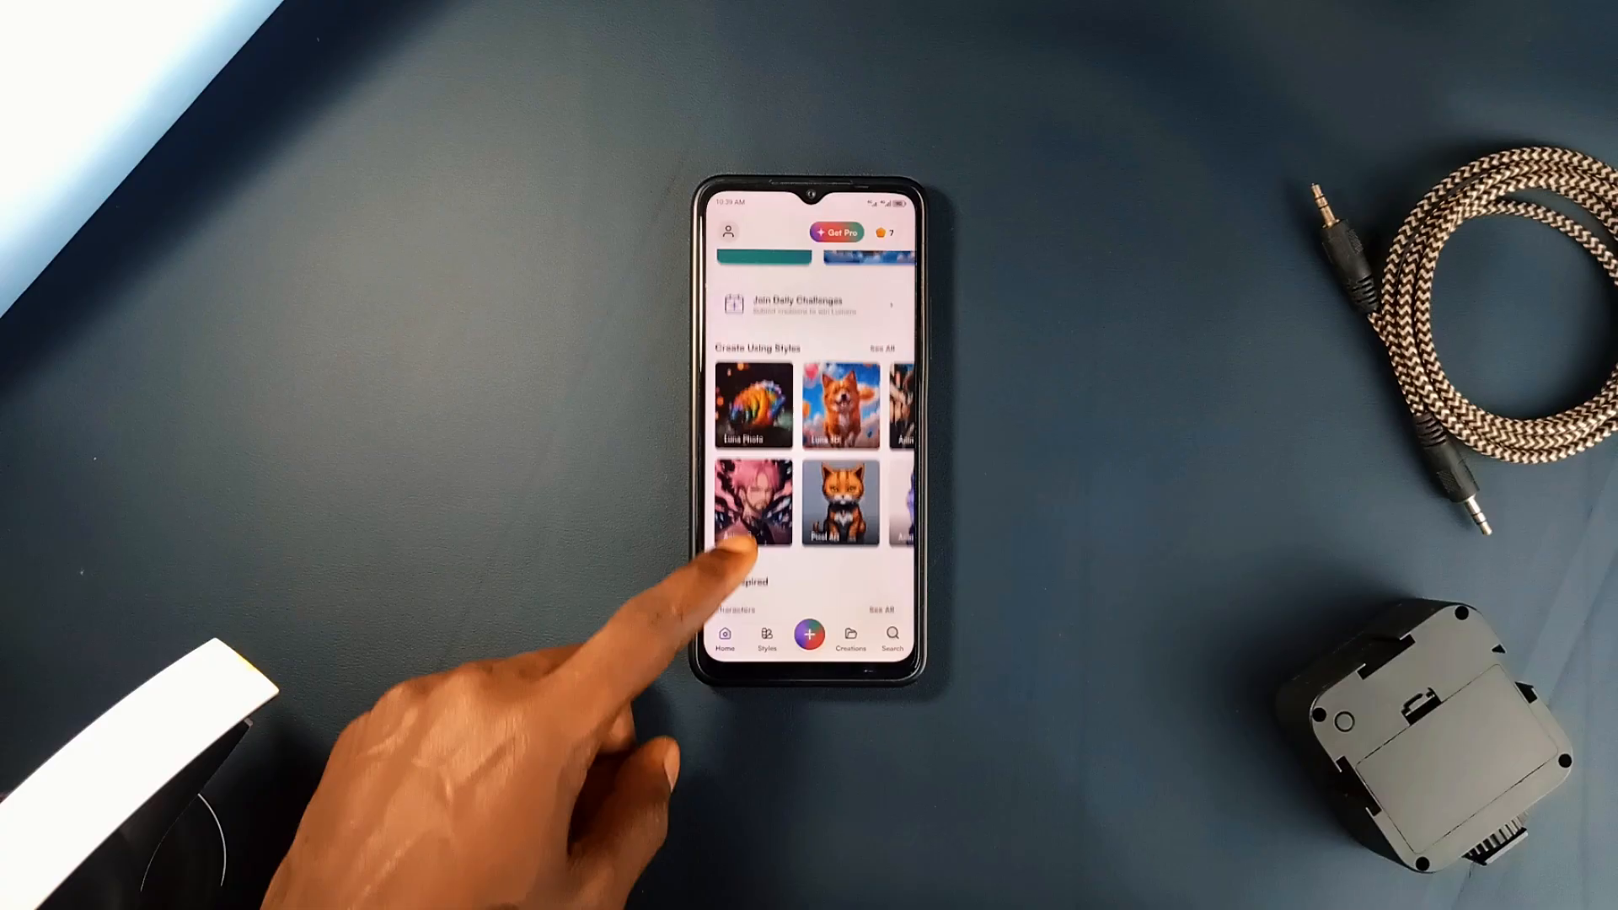
scroll(up, 3)
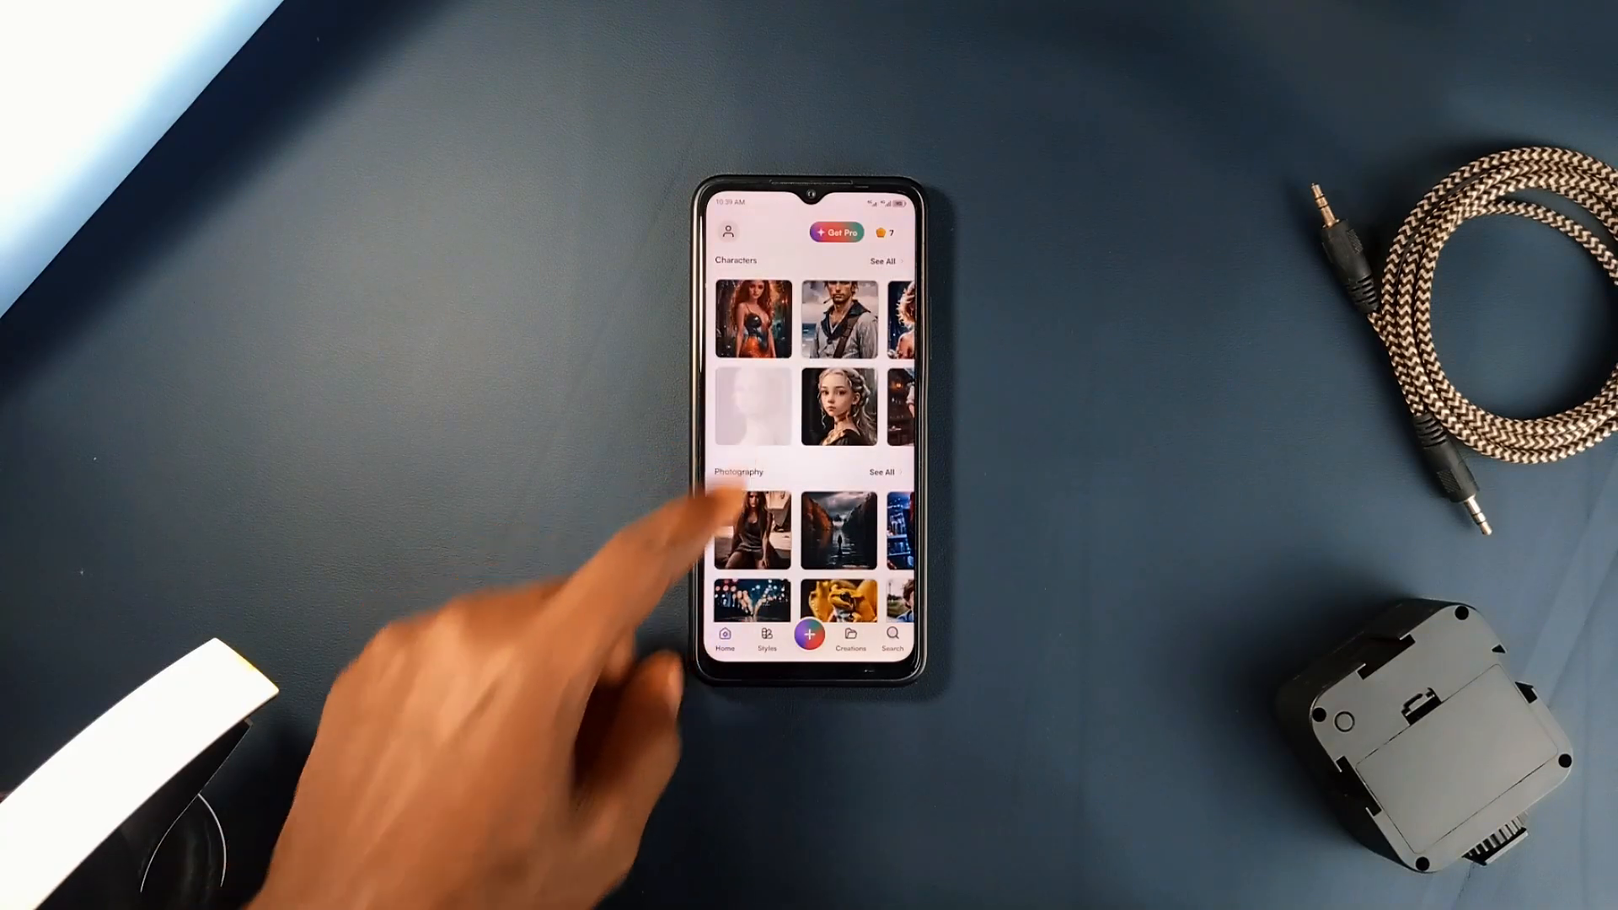
click(837, 402)
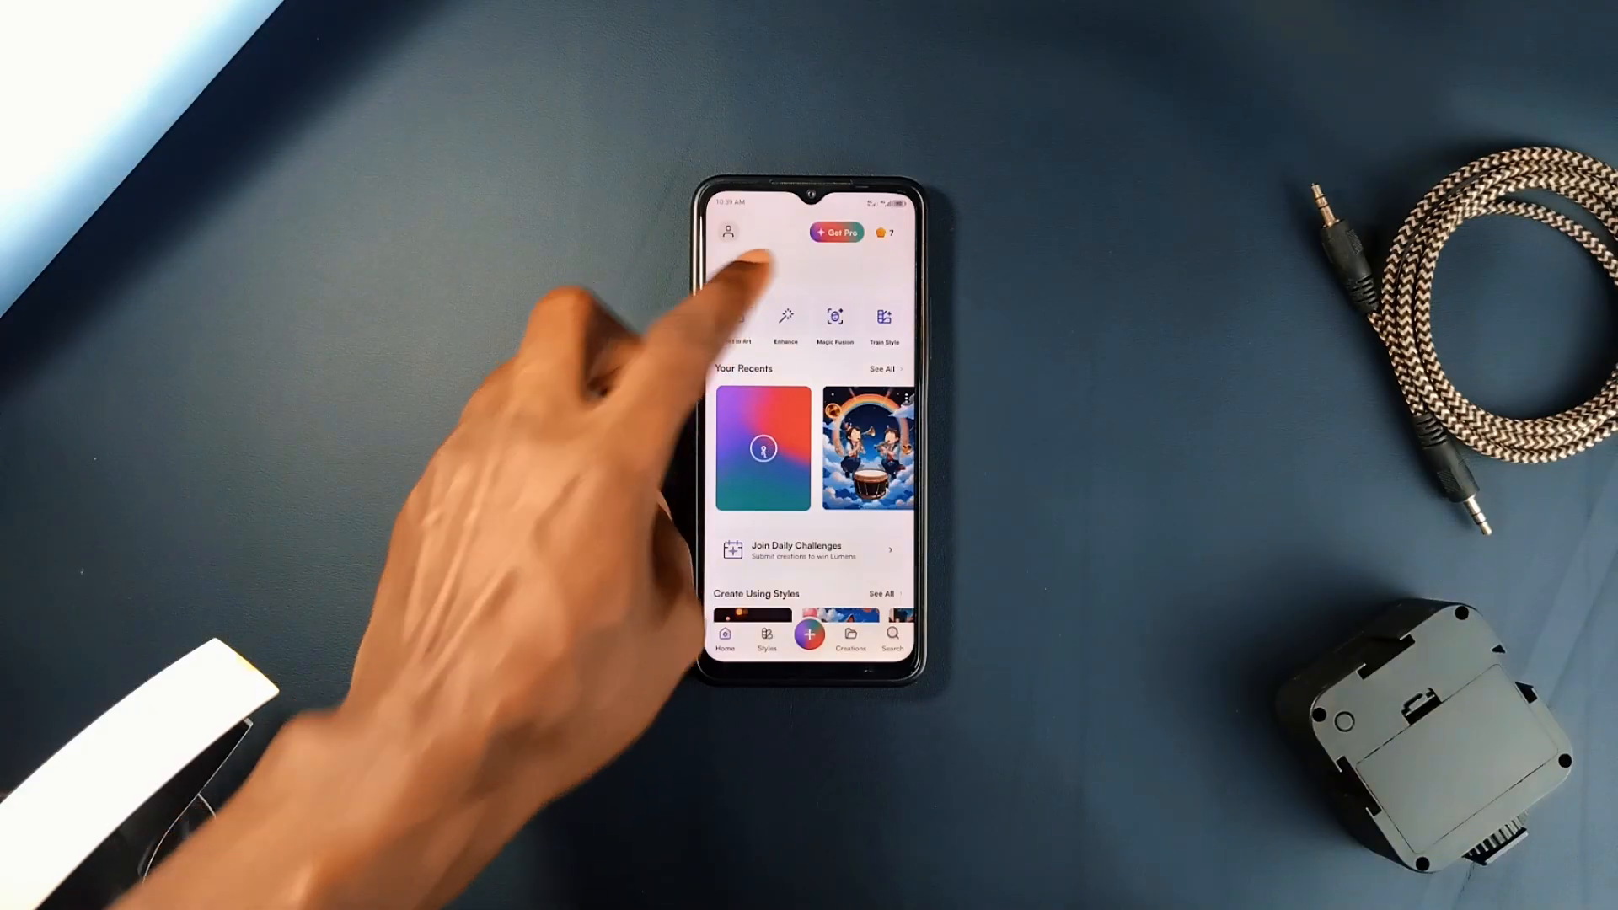
- Run Enhance on the black-and-white portrait photo
click(785, 317)
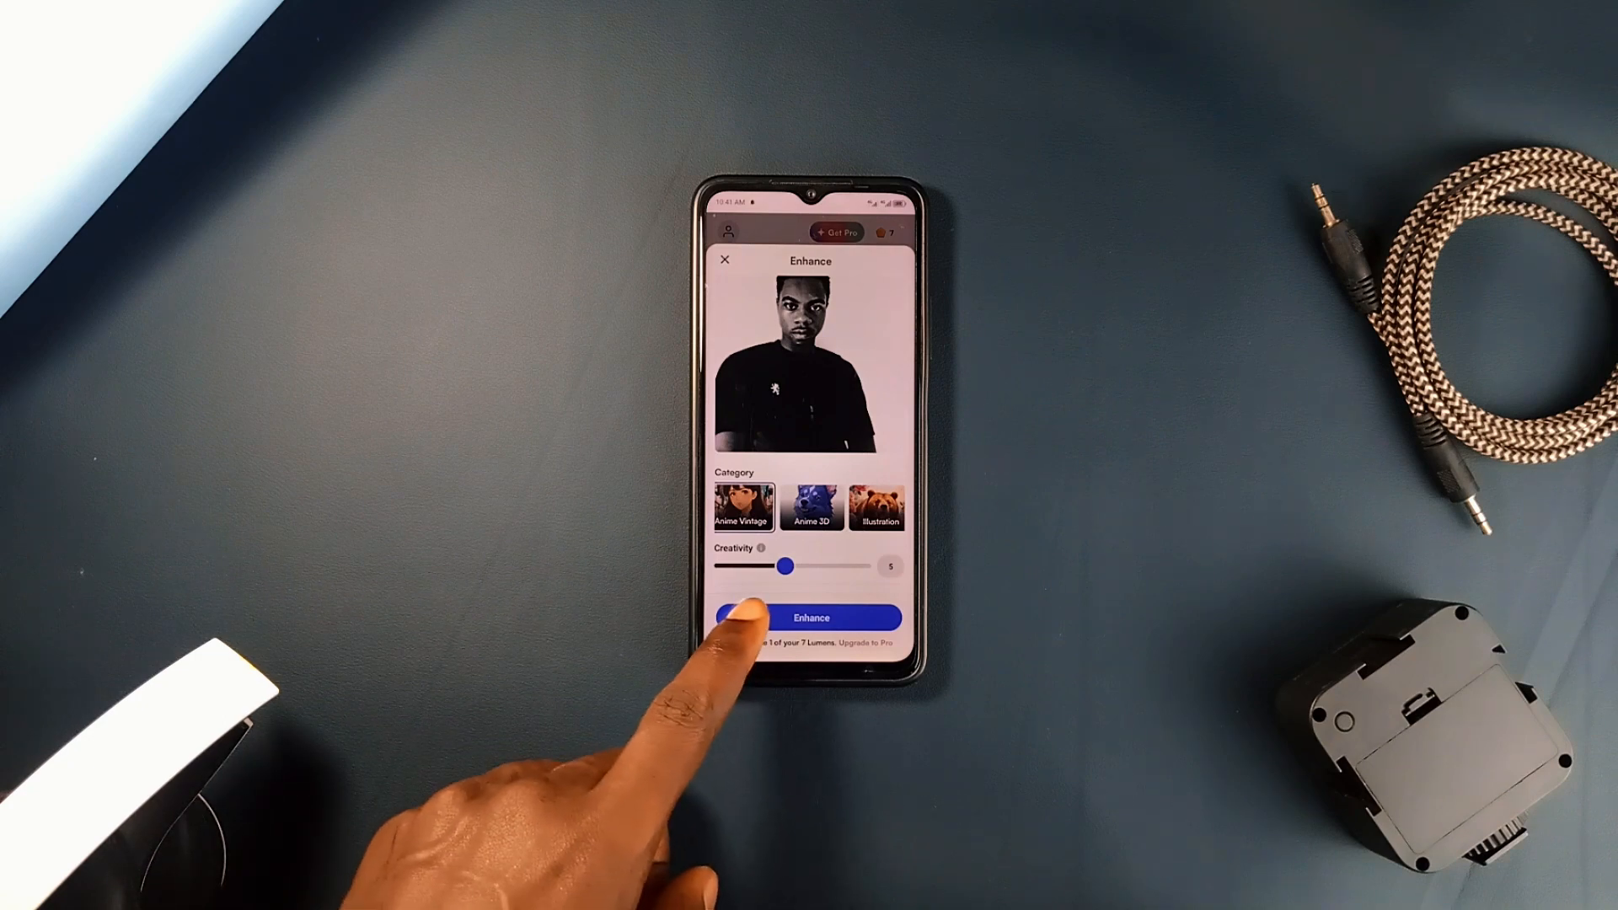
click(810, 617)
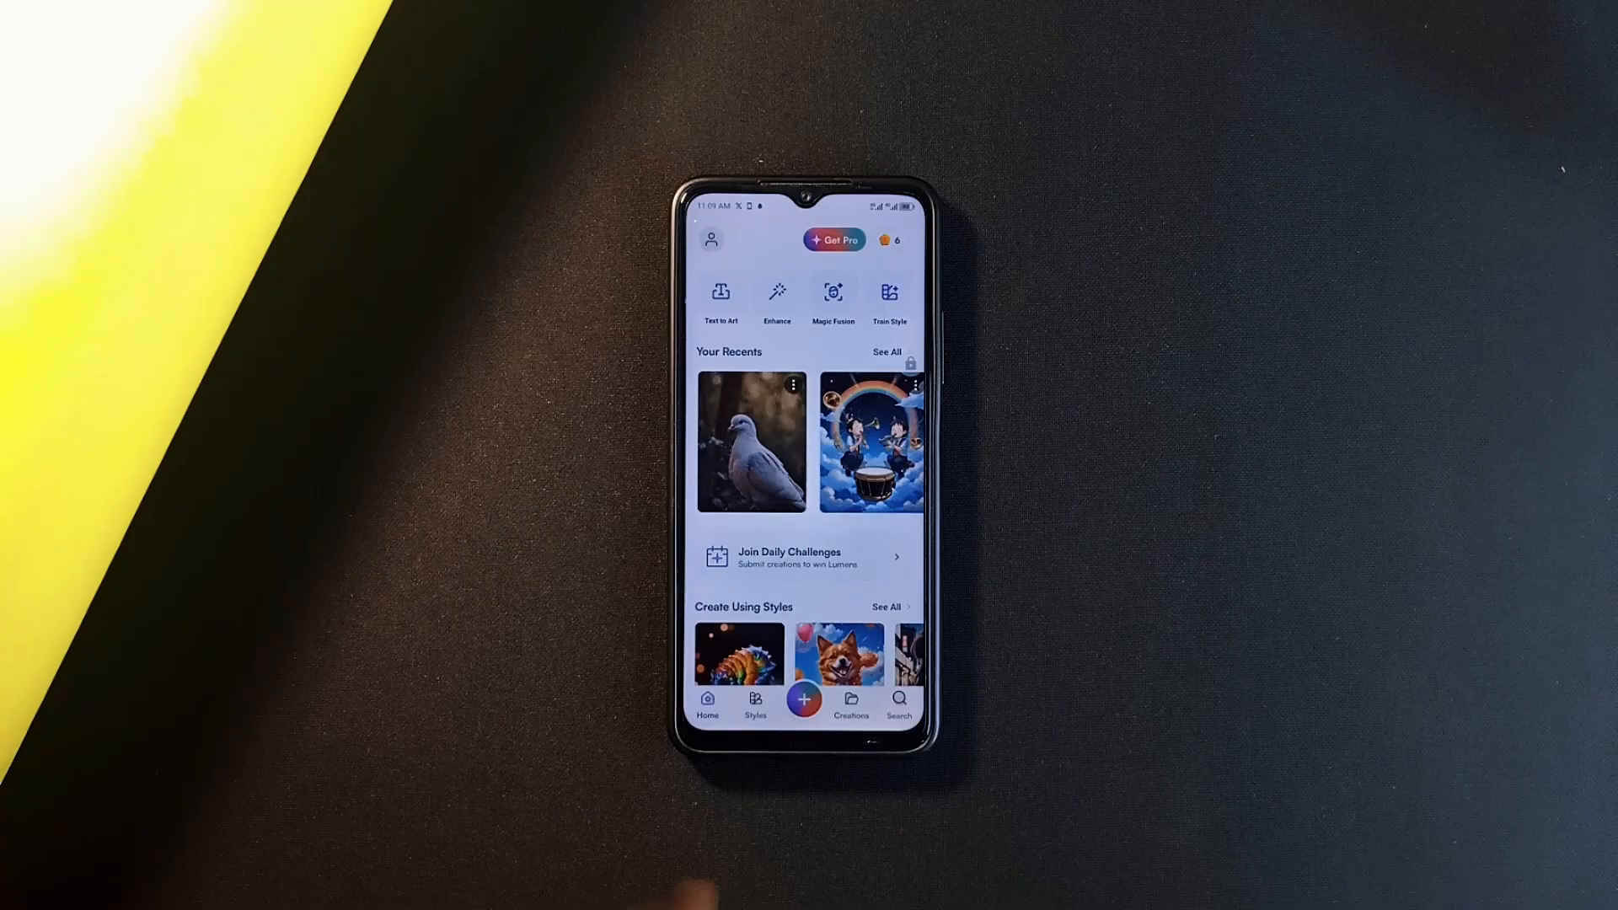
- Browse the Styles gallery and saved Creations, then bring up Enhance's image source options
click(754, 706)
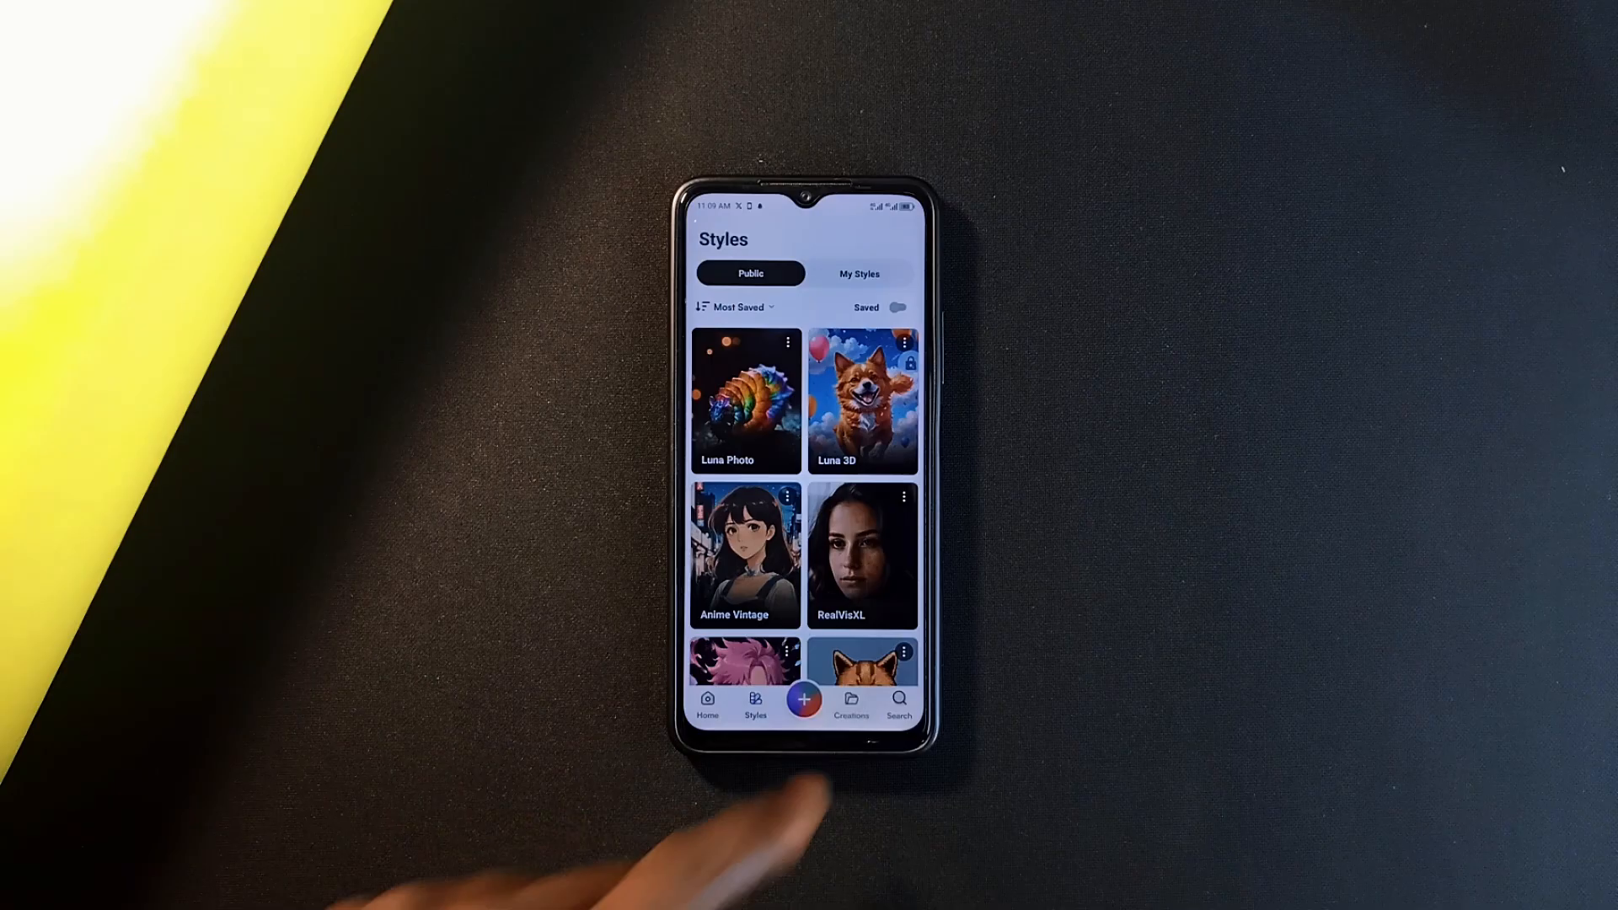
click(851, 704)
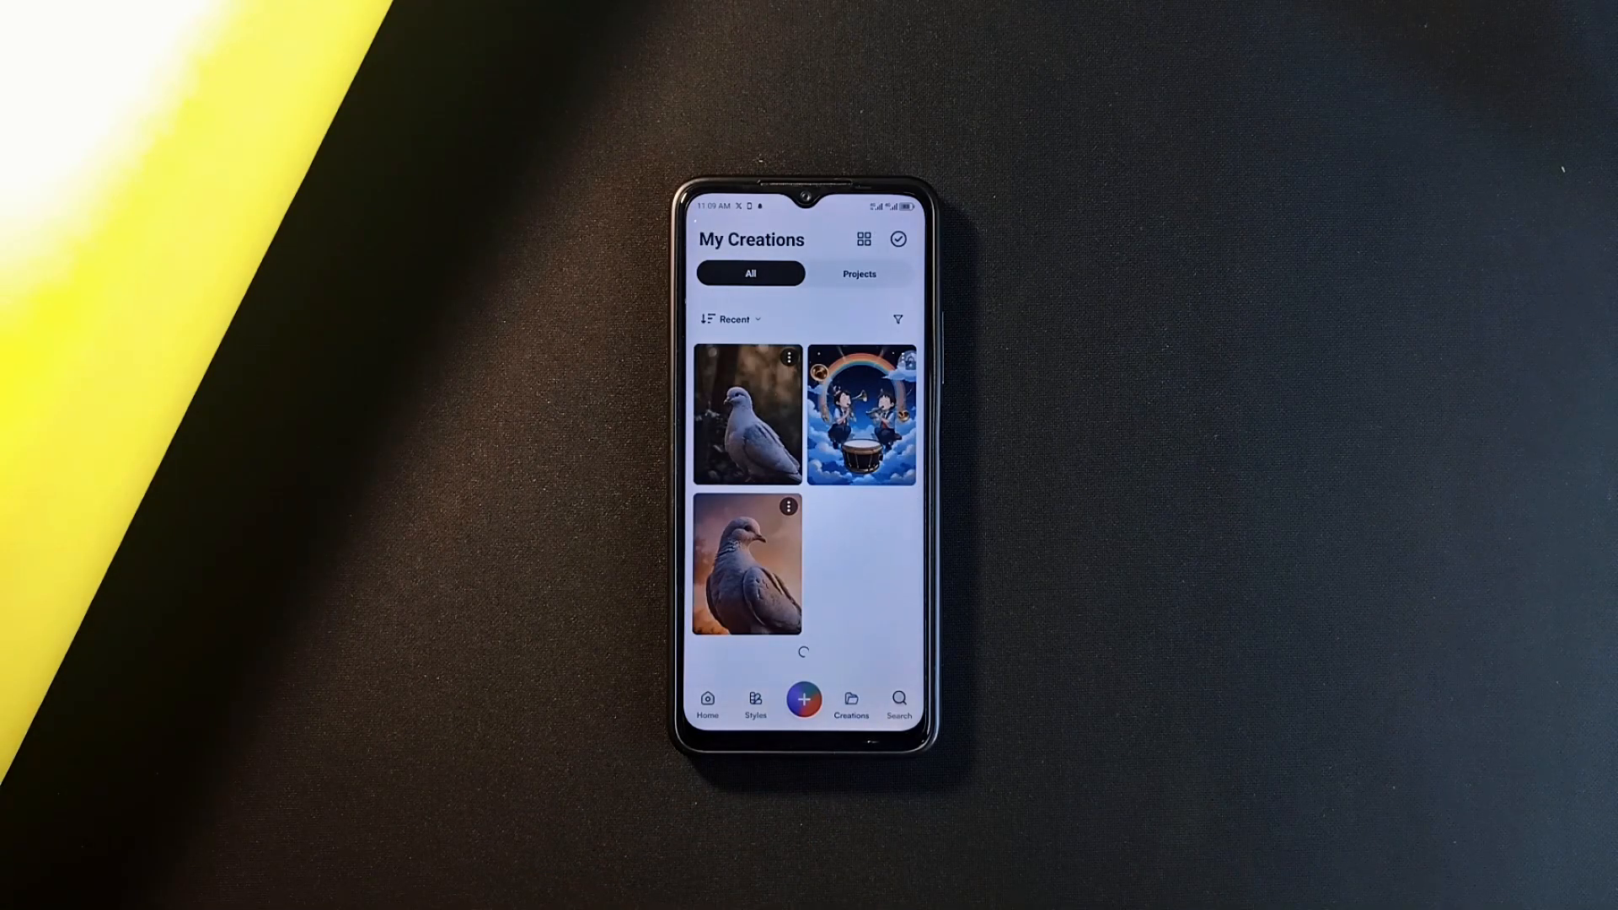
click(707, 702)
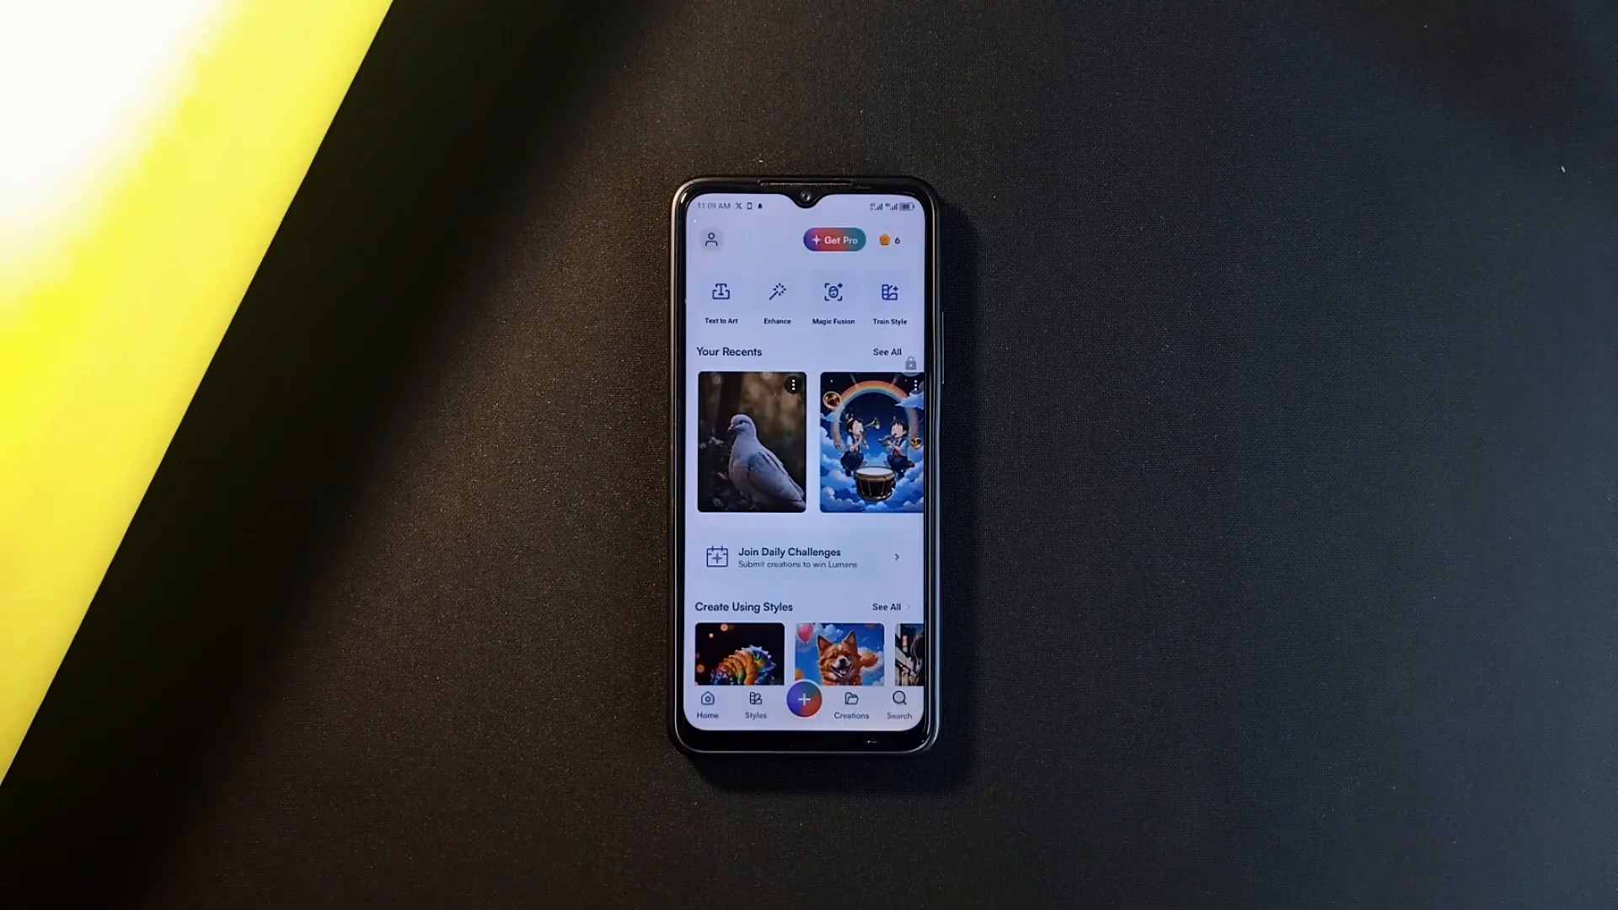
click(776, 298)
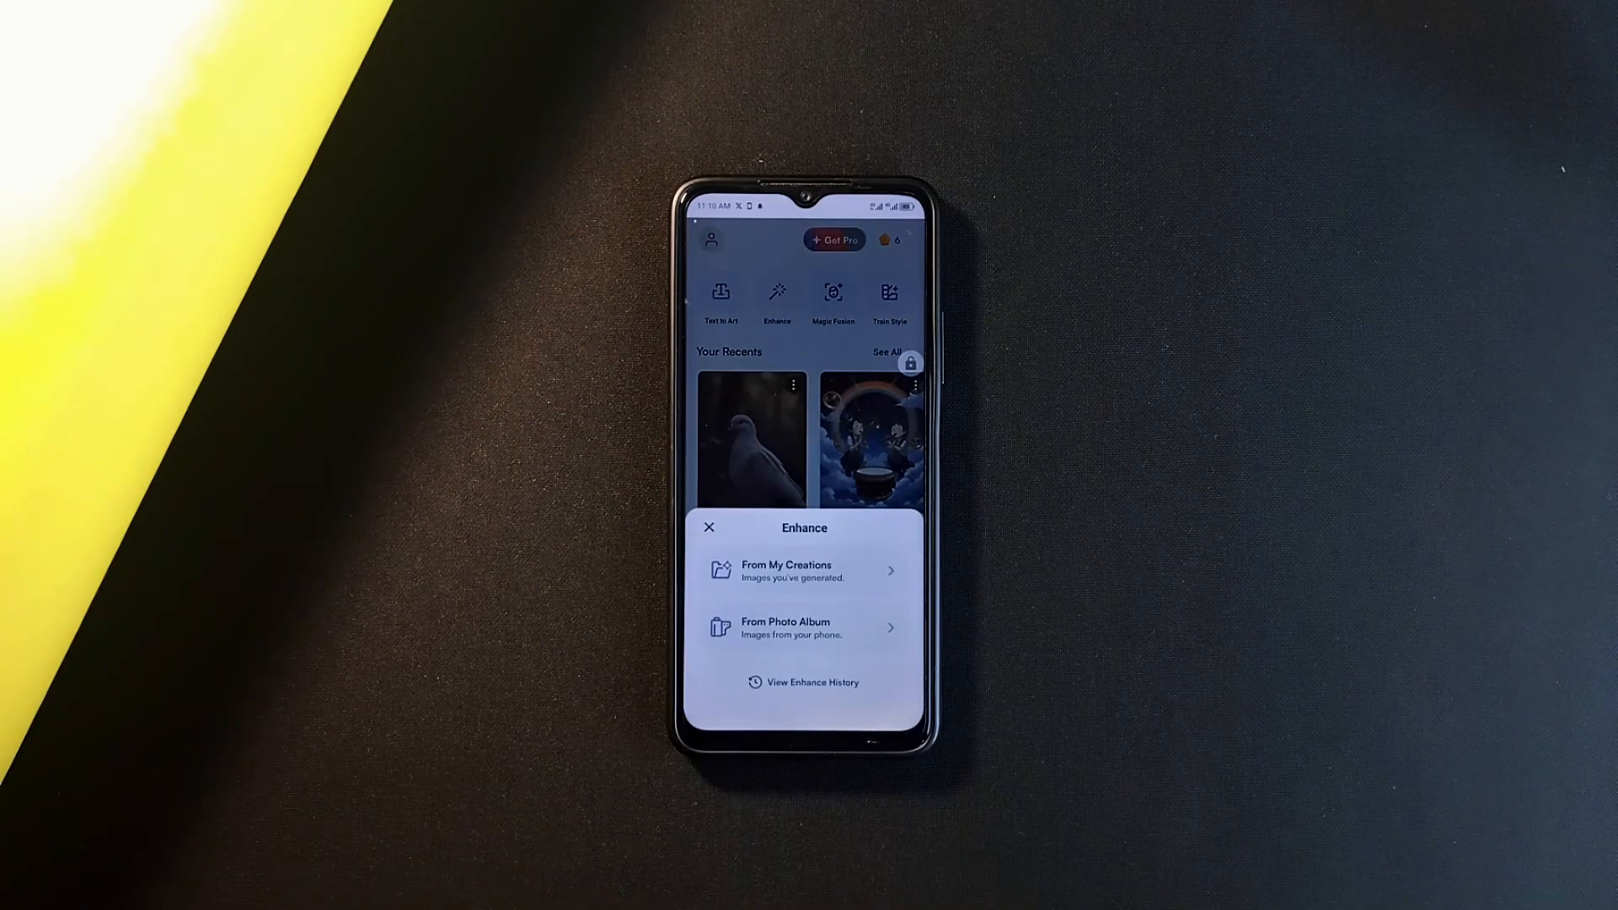
click(709, 527)
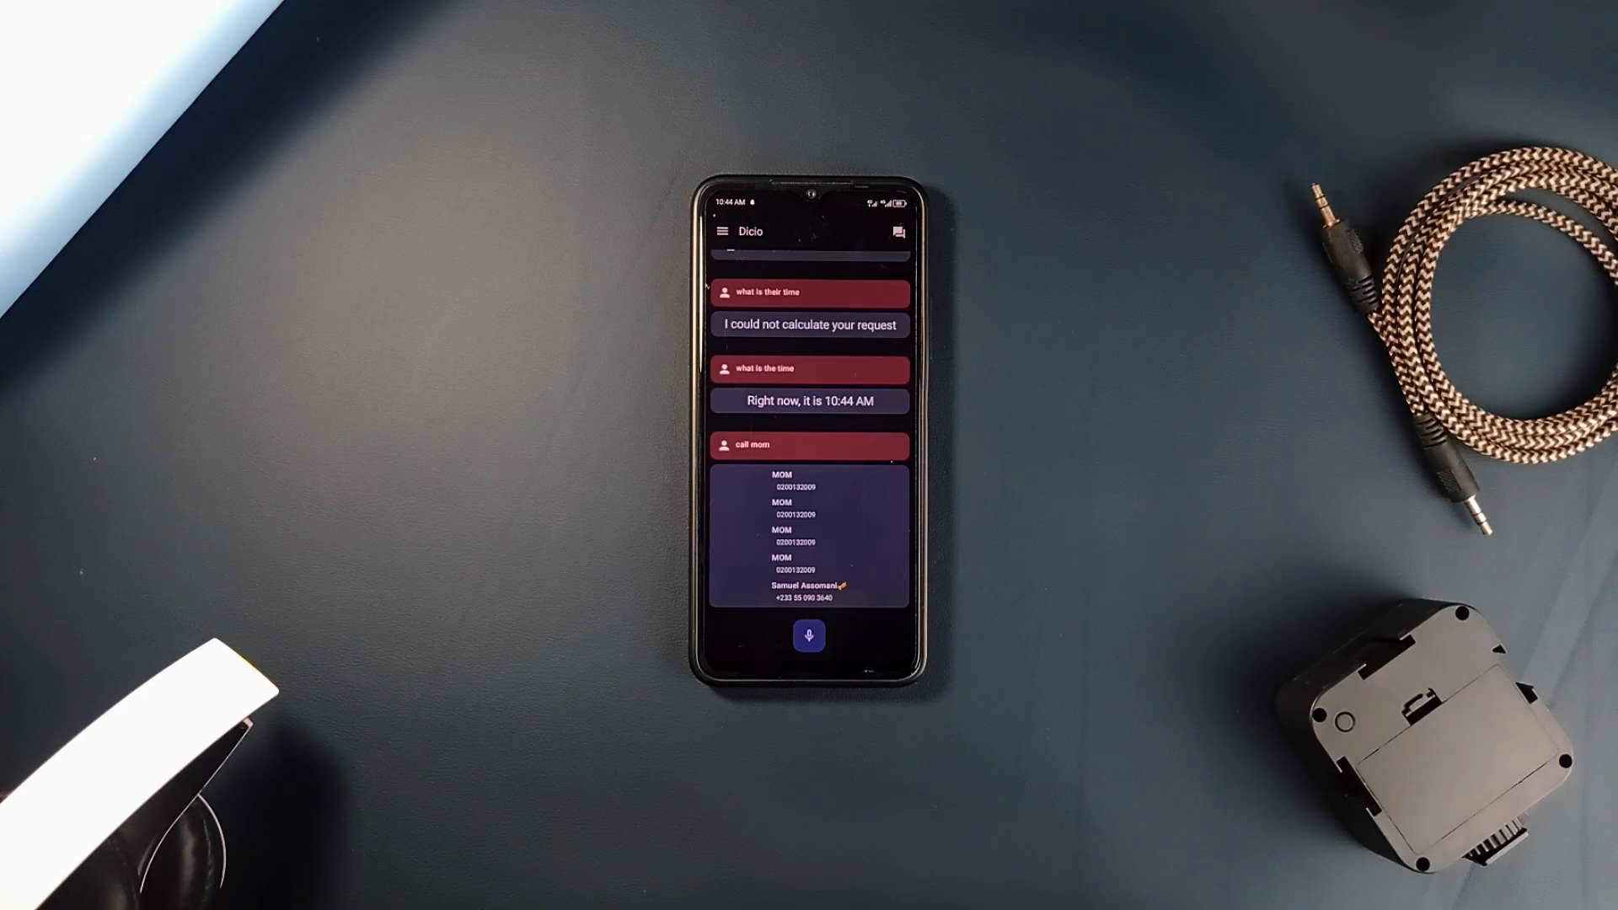
- Ask Dicio 'what is the time' and 'call mom' to list matching contacts
click(809, 636)
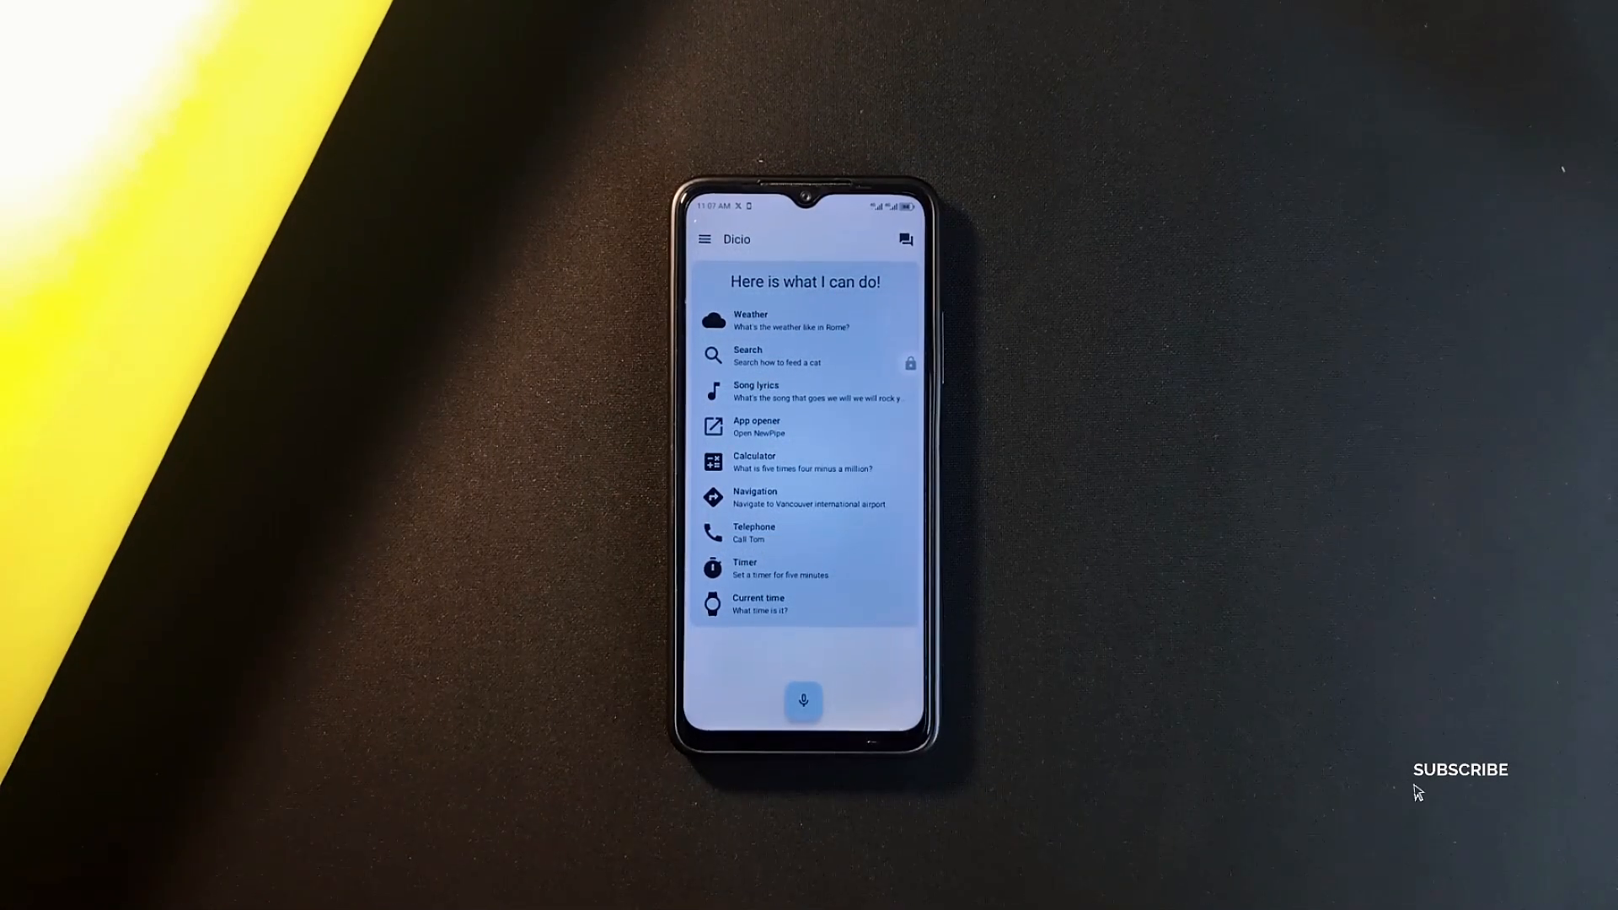
- Toggle the Current time skill and keep Android text to speech as speech output
click(1460, 768)
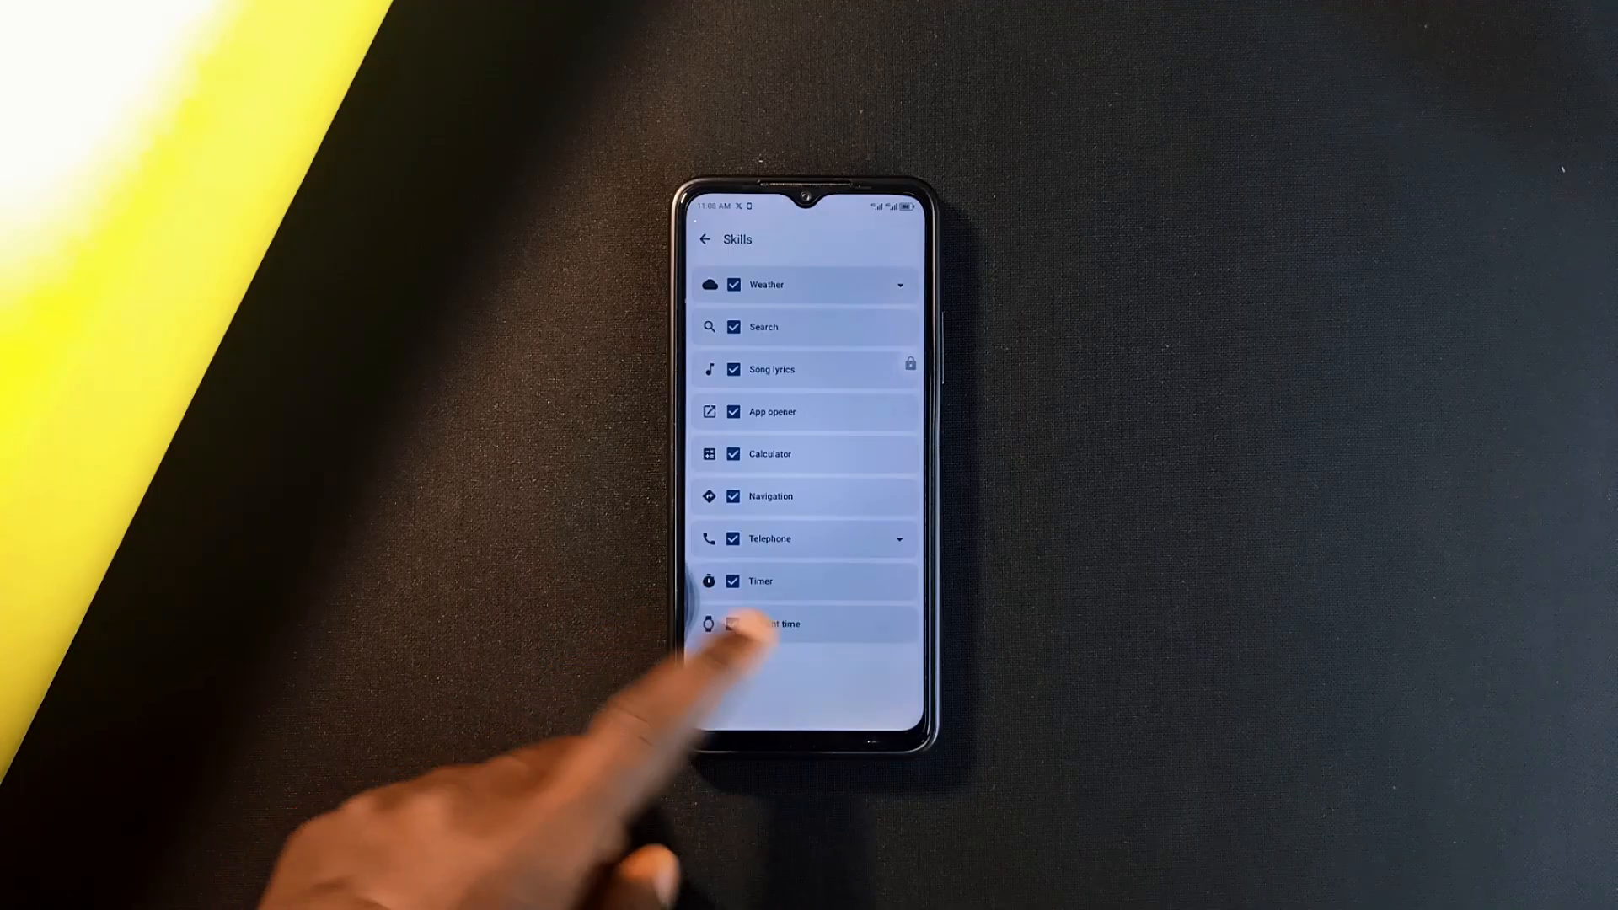
click(706, 239)
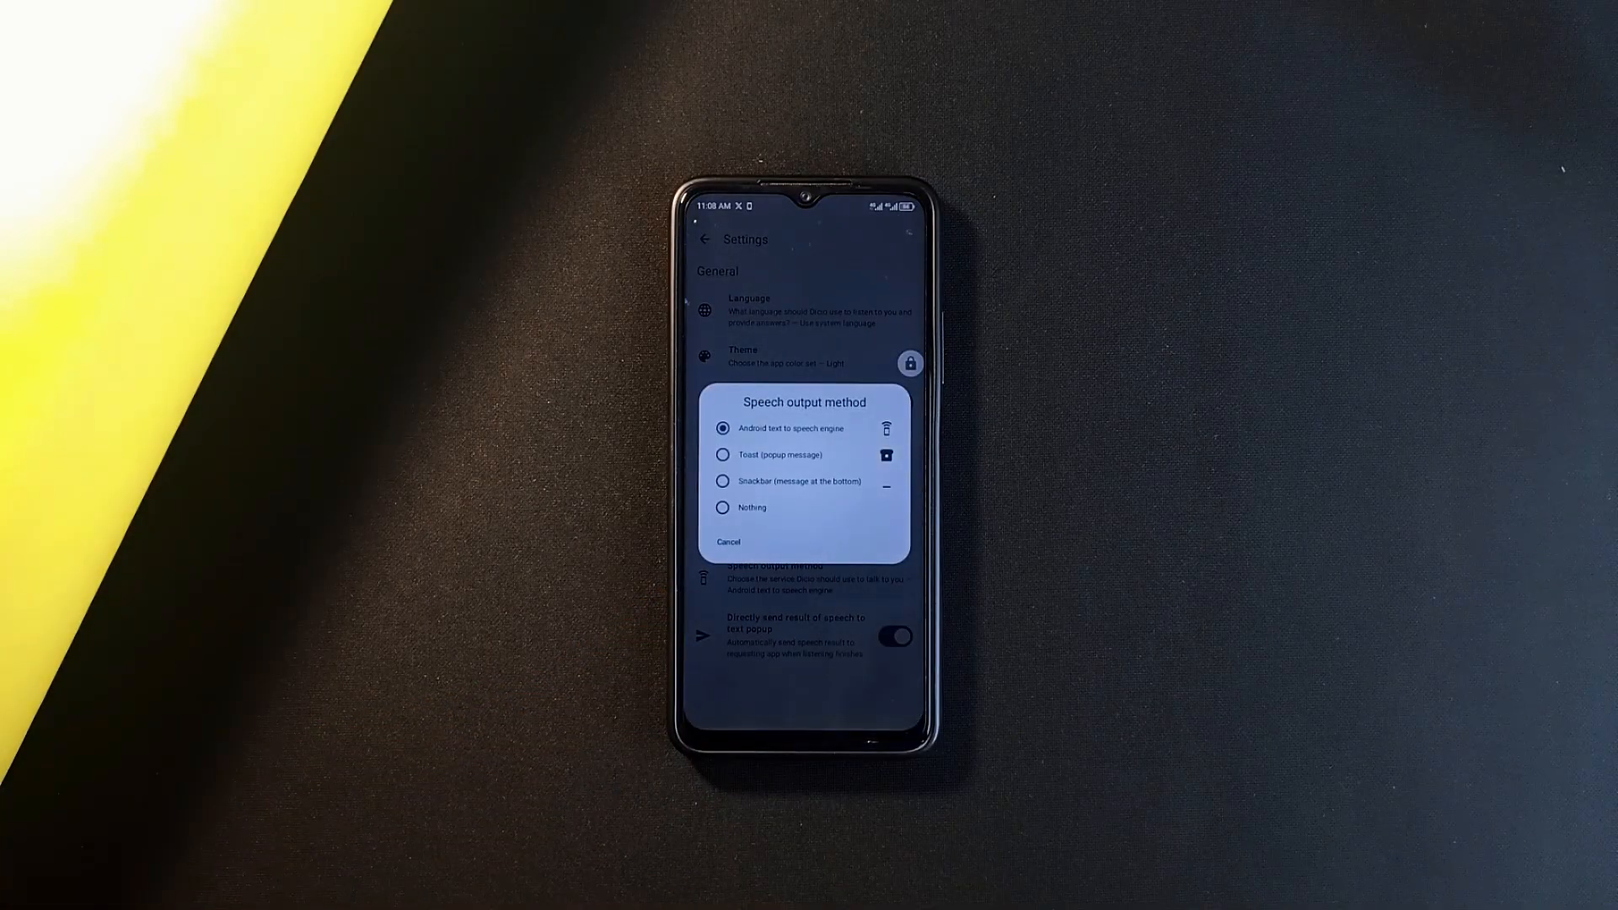
click(727, 542)
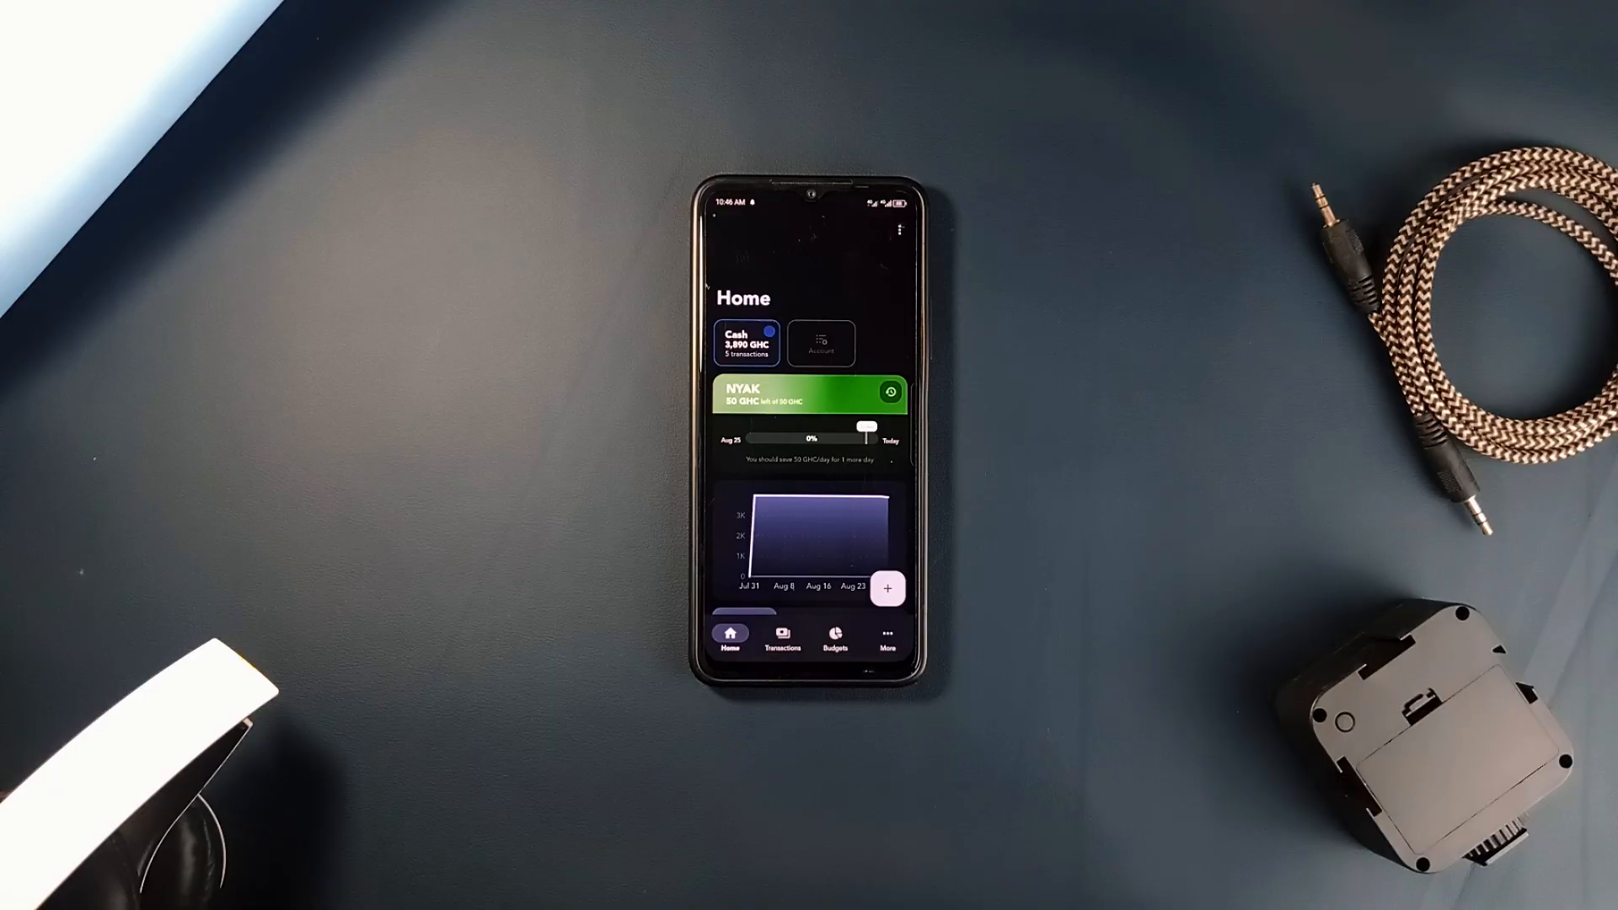
- Scroll through Cashew's recent expense and income transactions, then open More Actions
scroll(up, 3)
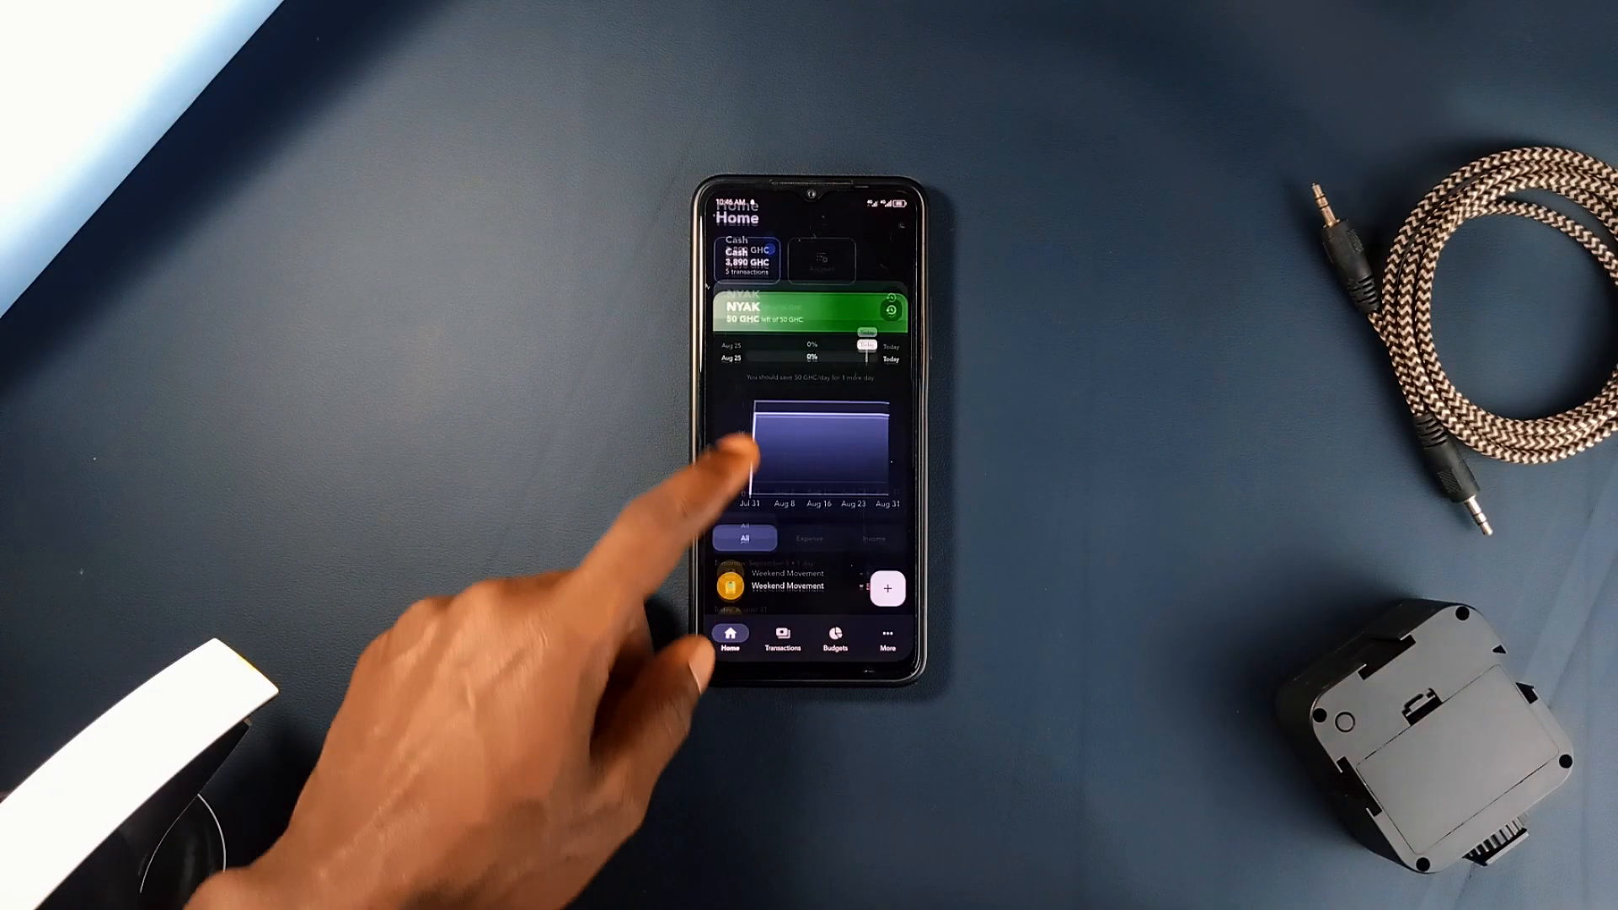
scroll(down, 3)
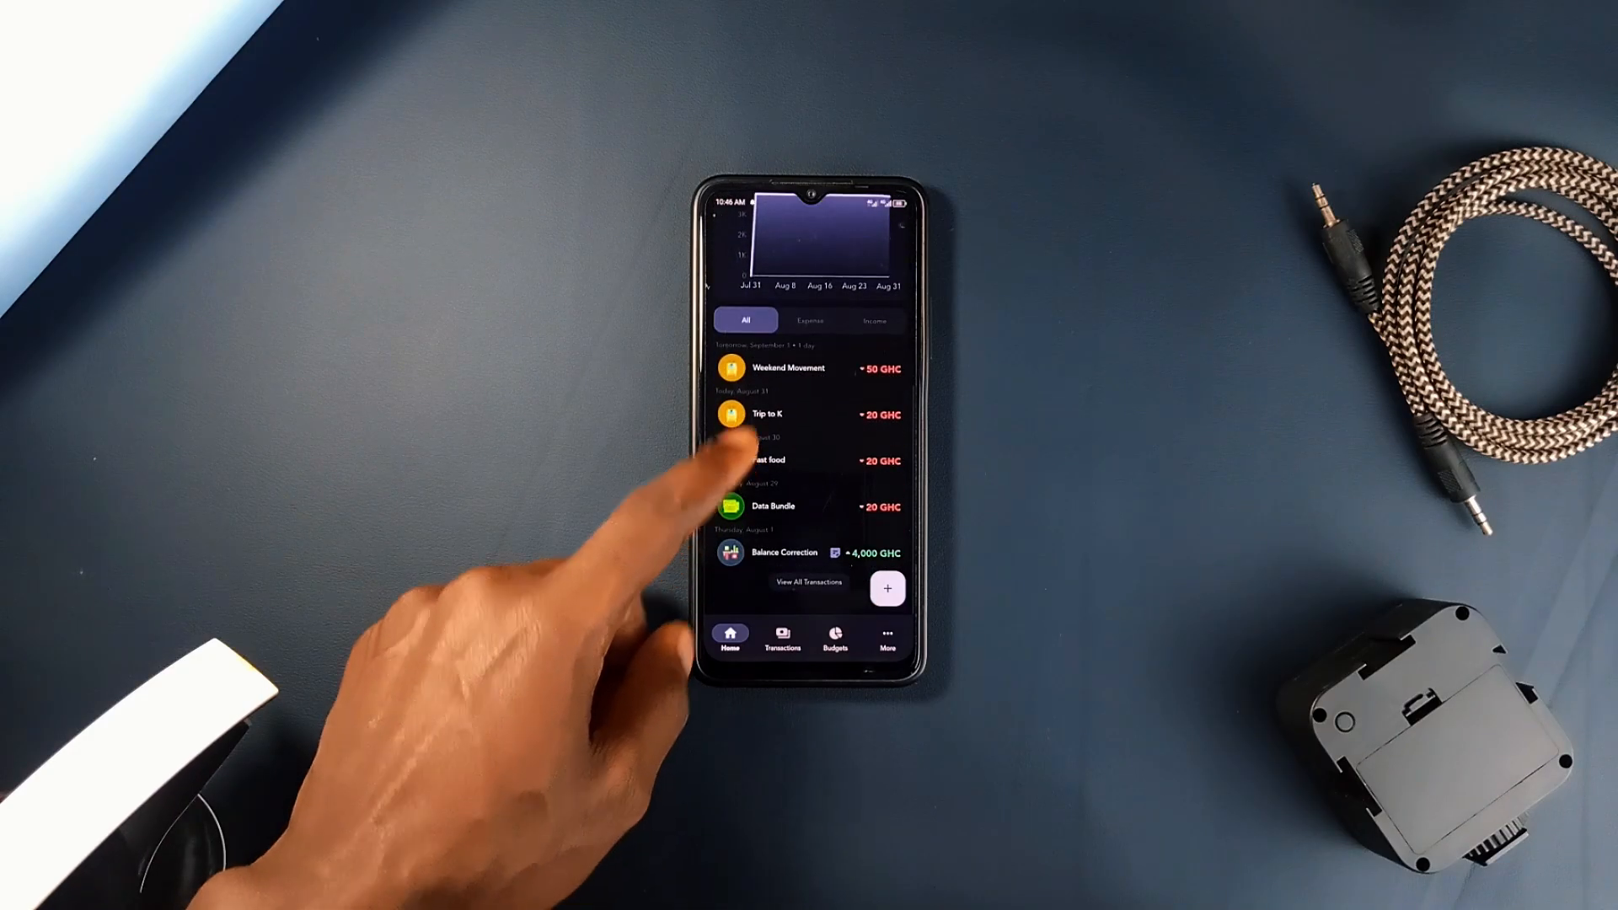
scroll(down, 3)
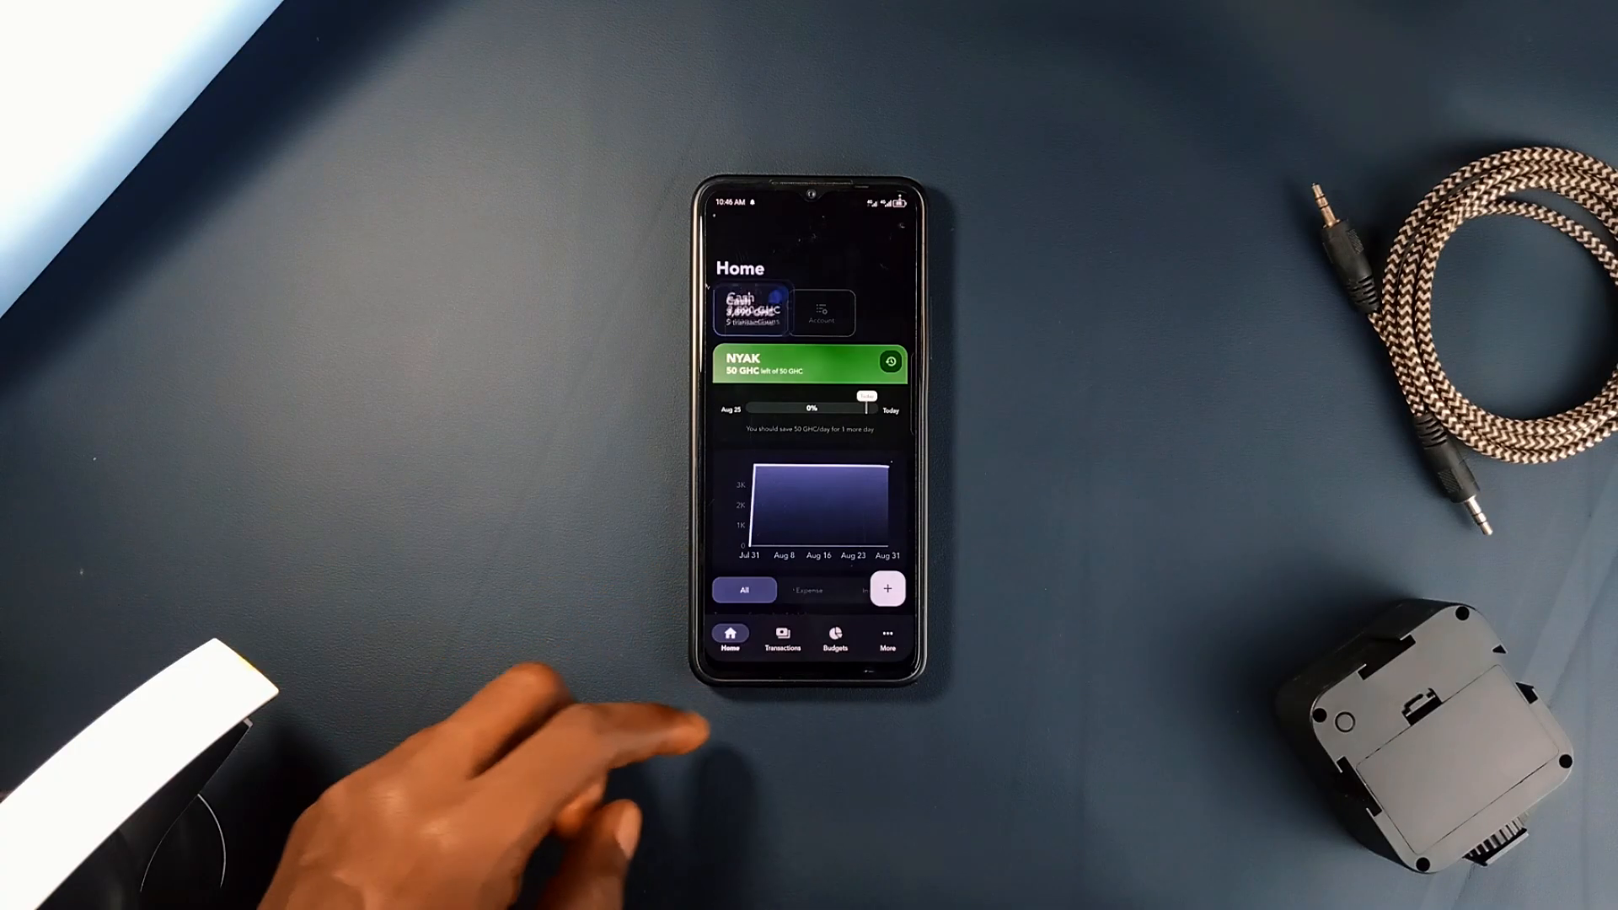
click(782, 638)
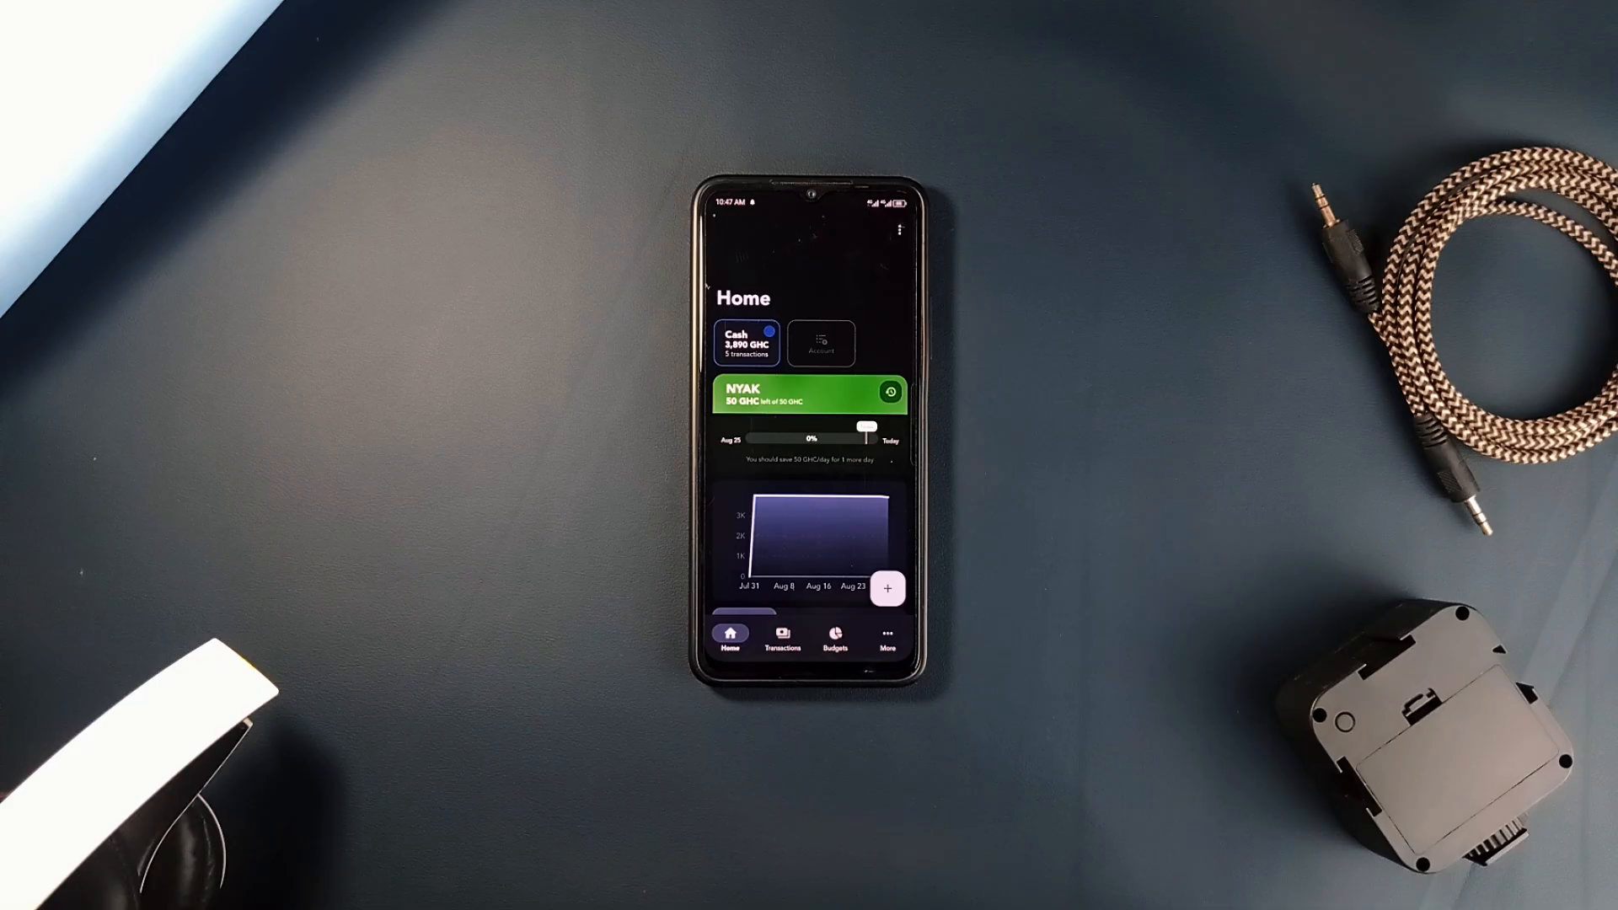
click(886, 634)
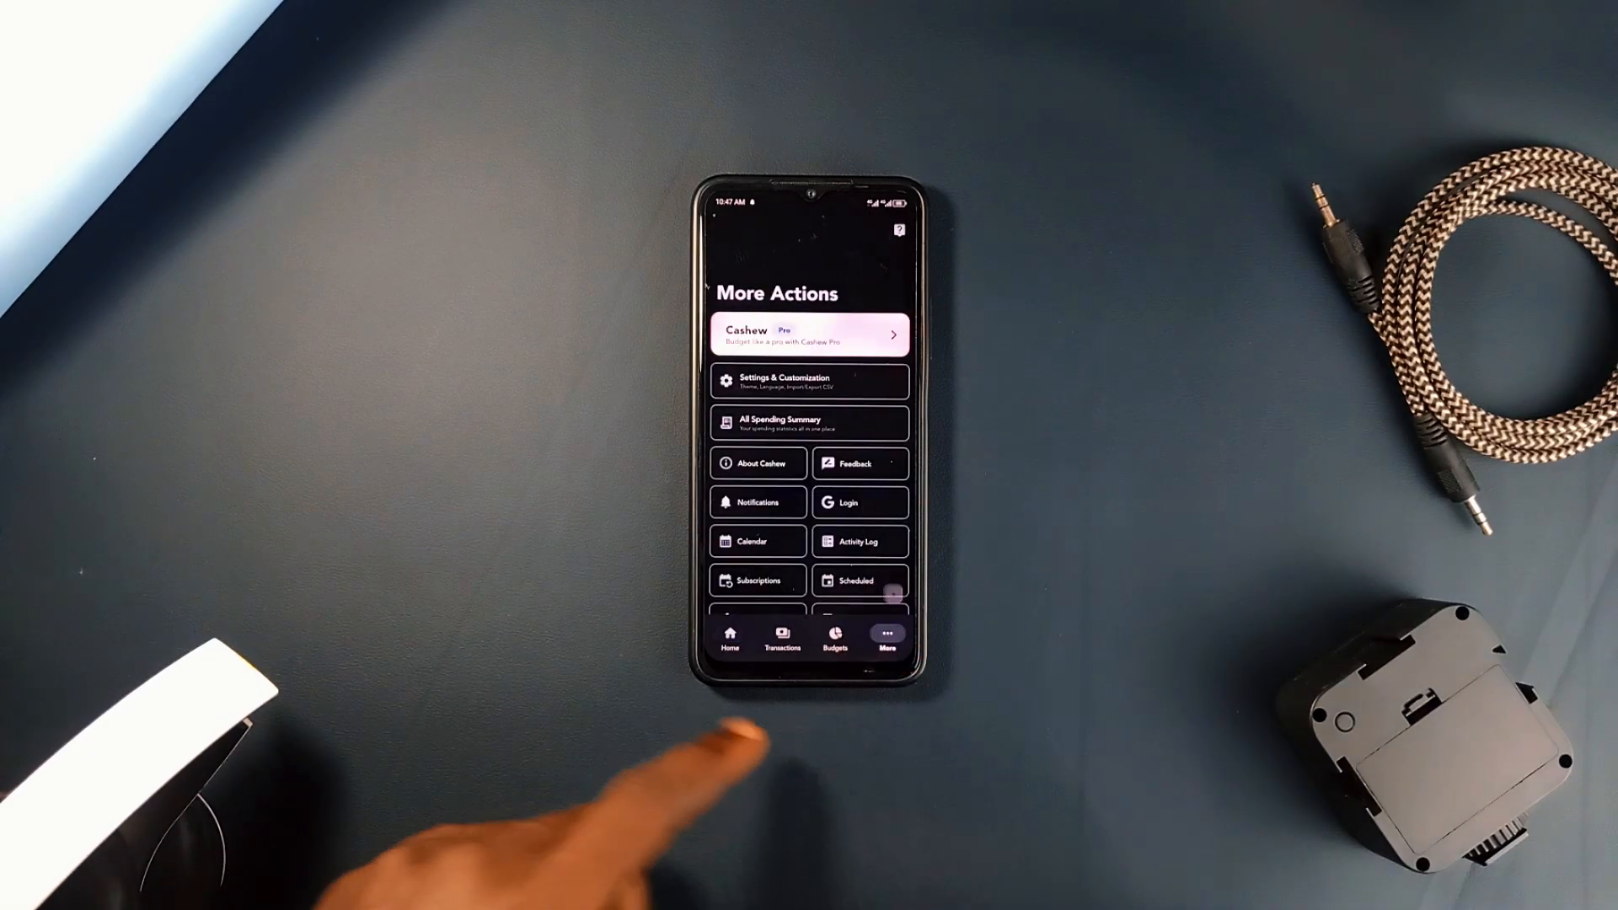
click(758, 541)
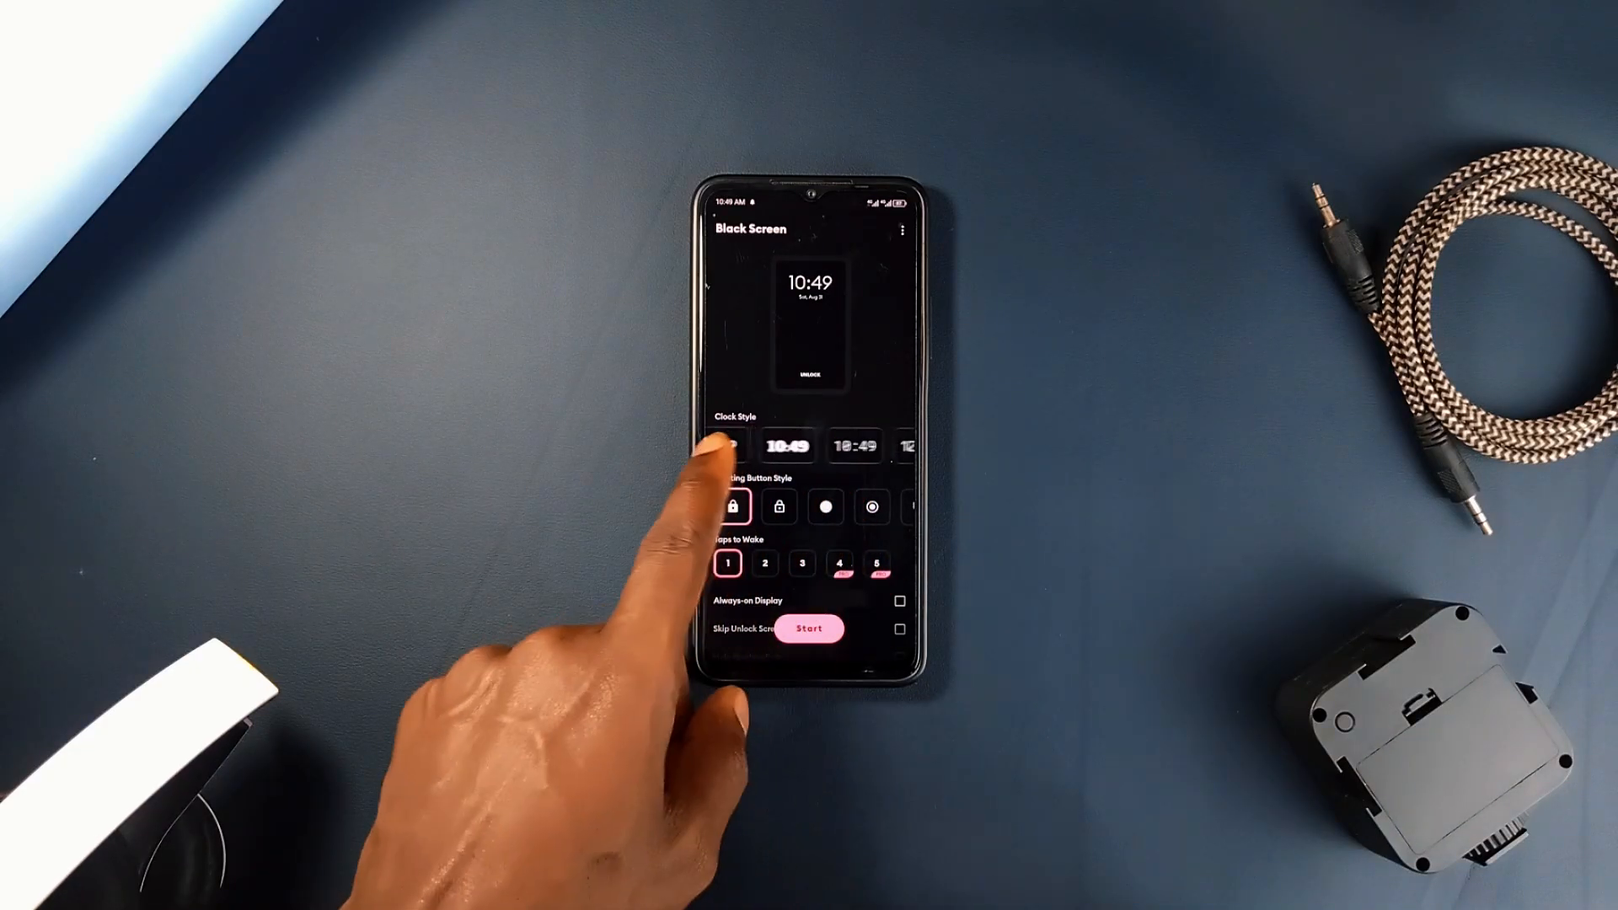
- Select the first 10:49 digital clock option under Clock Style
click(743, 445)
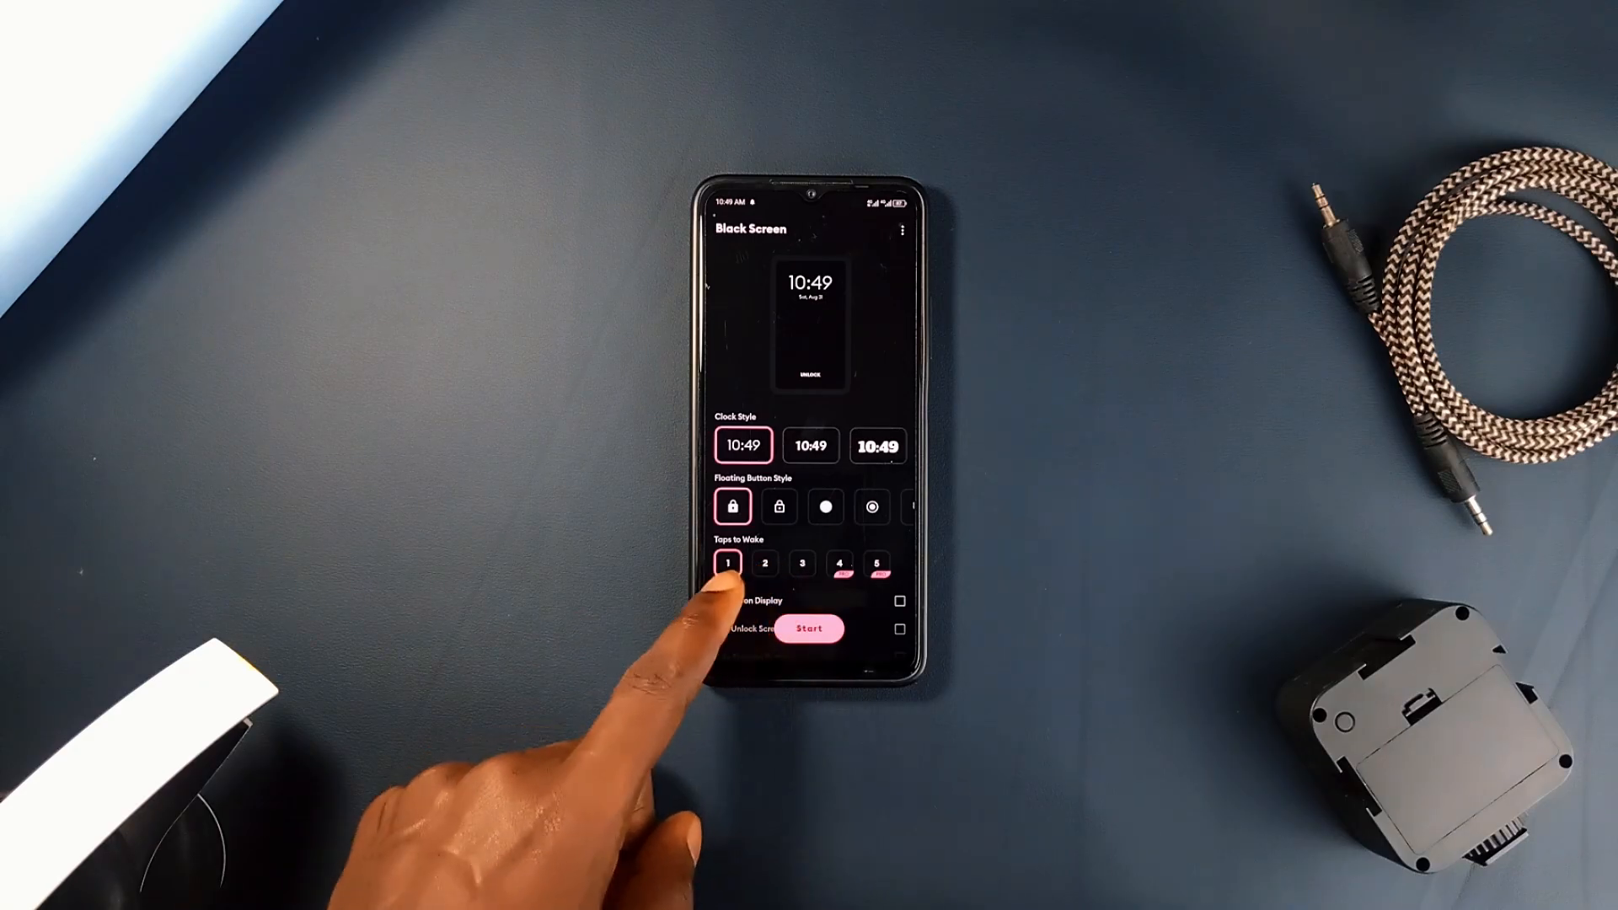
scroll(up, 3)
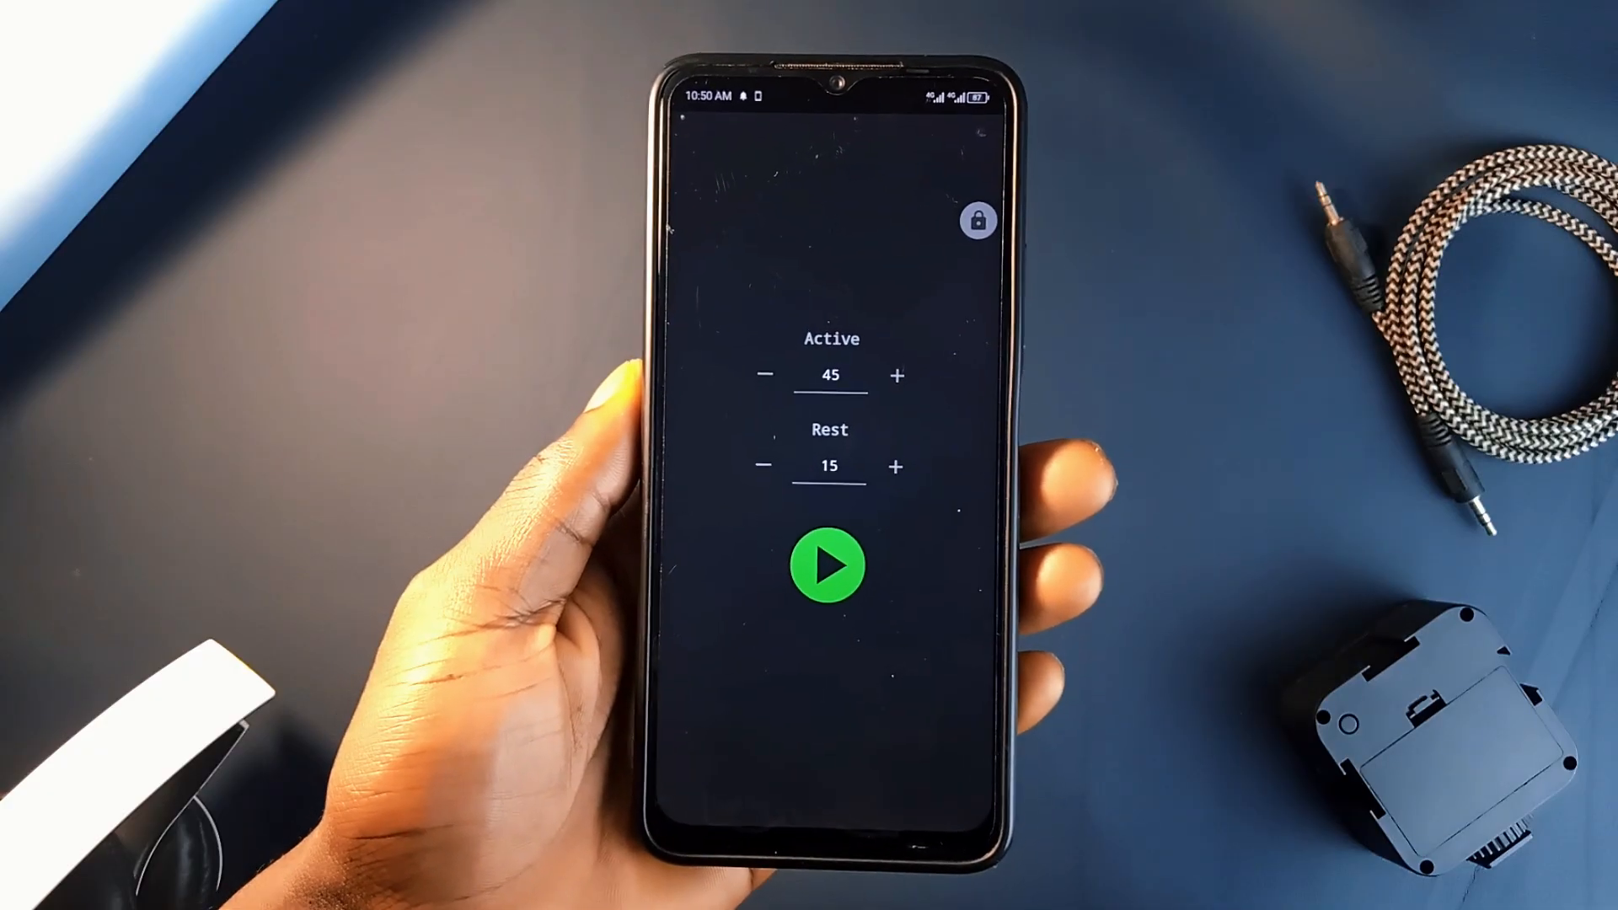
click(828, 564)
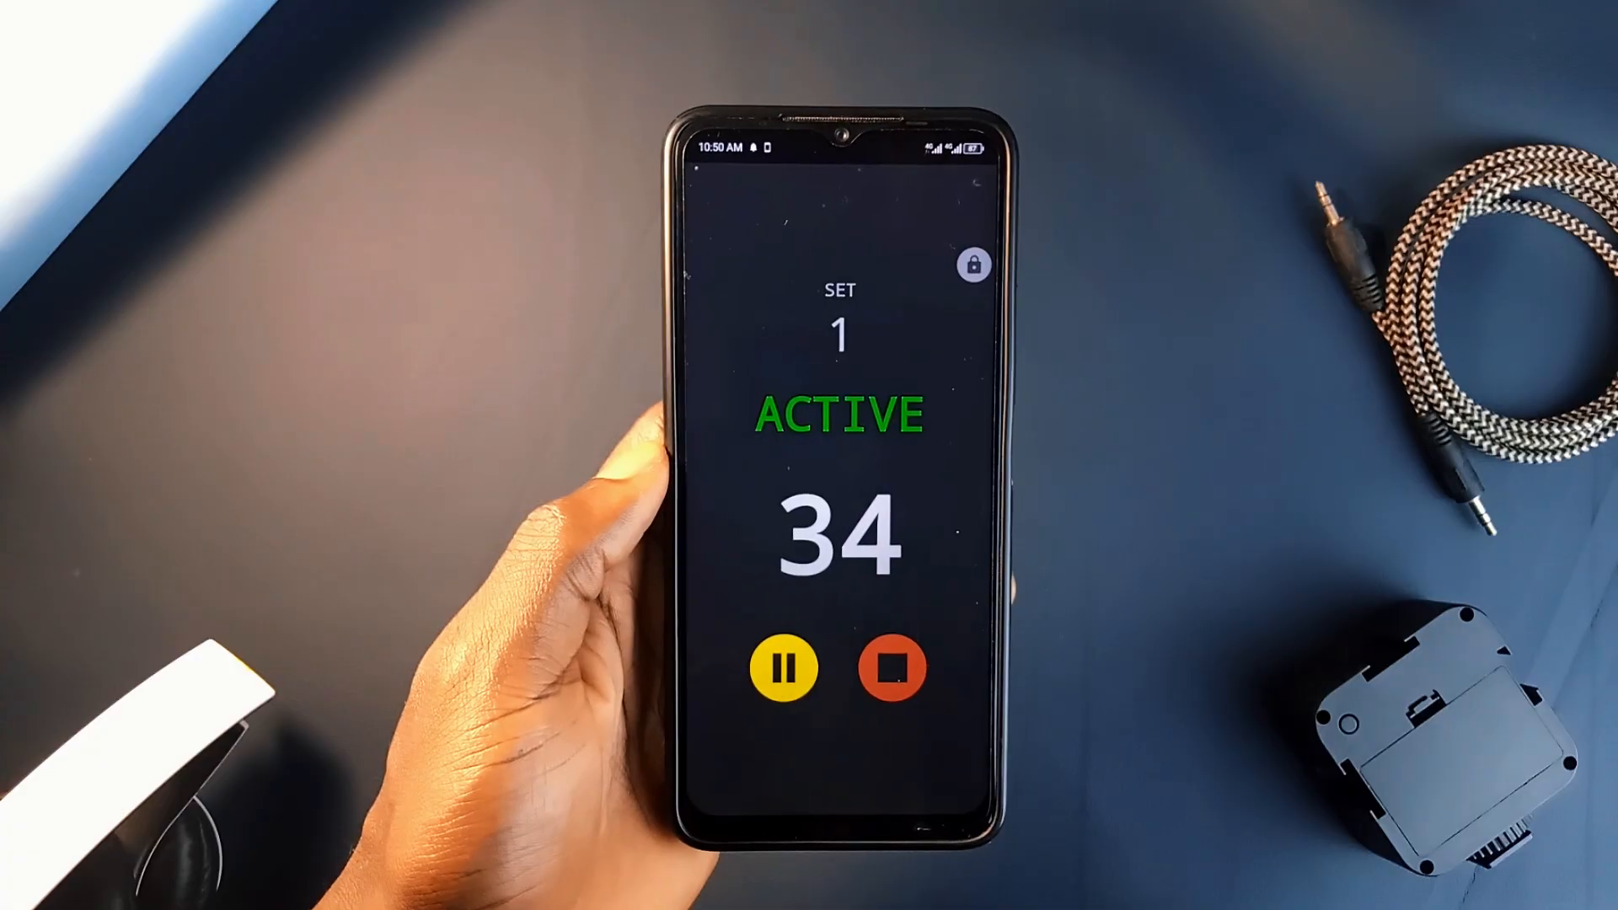
click(890, 668)
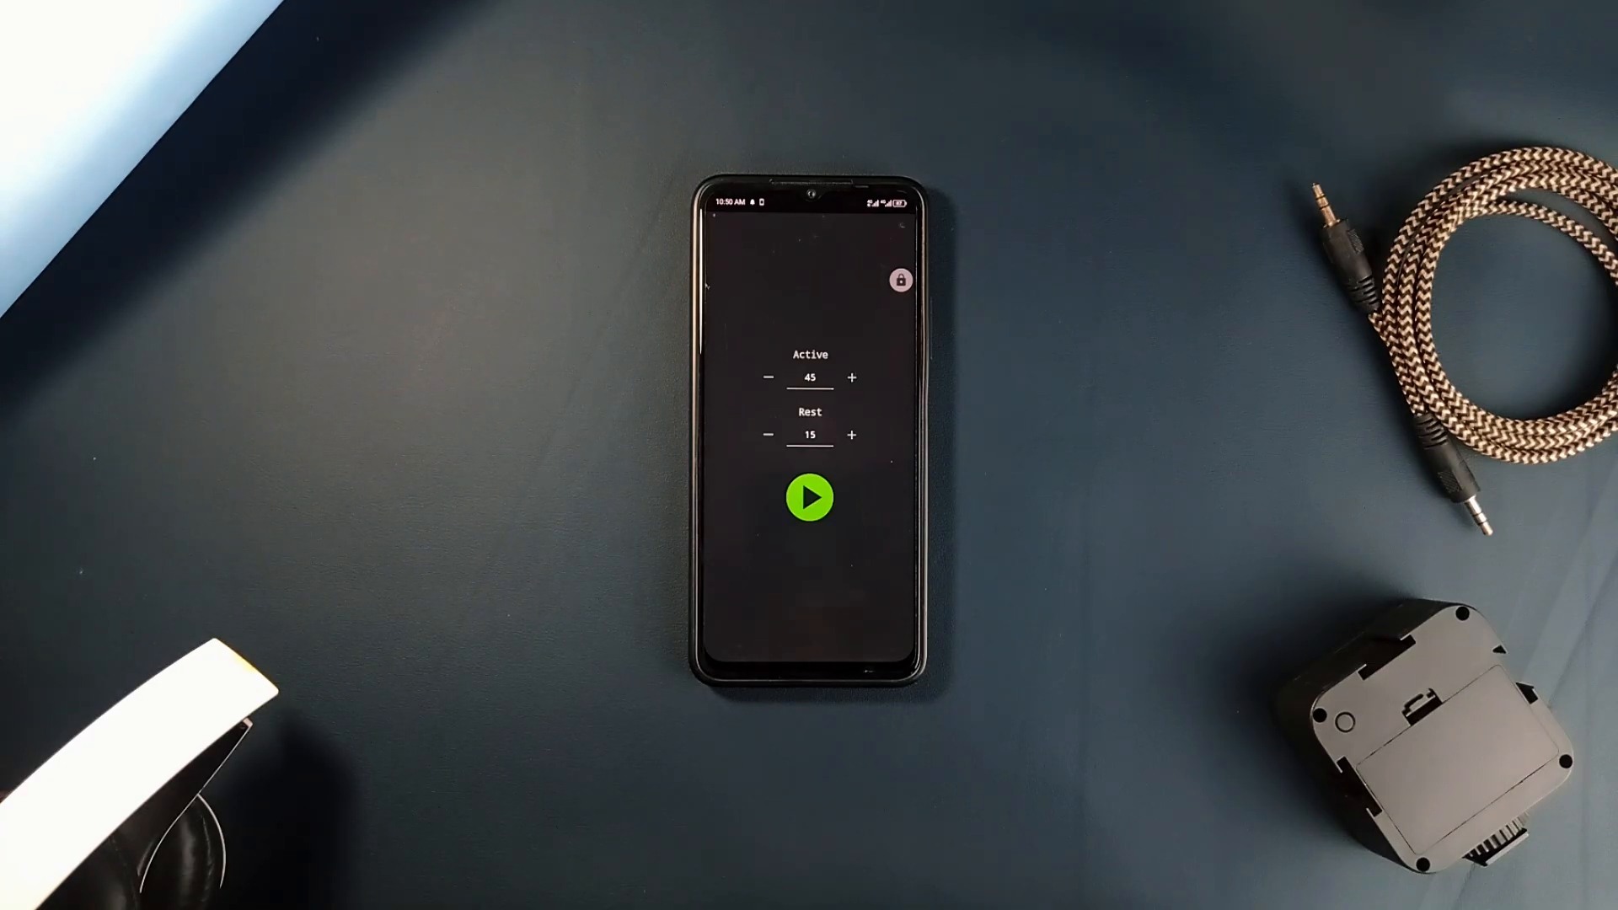
click(809, 497)
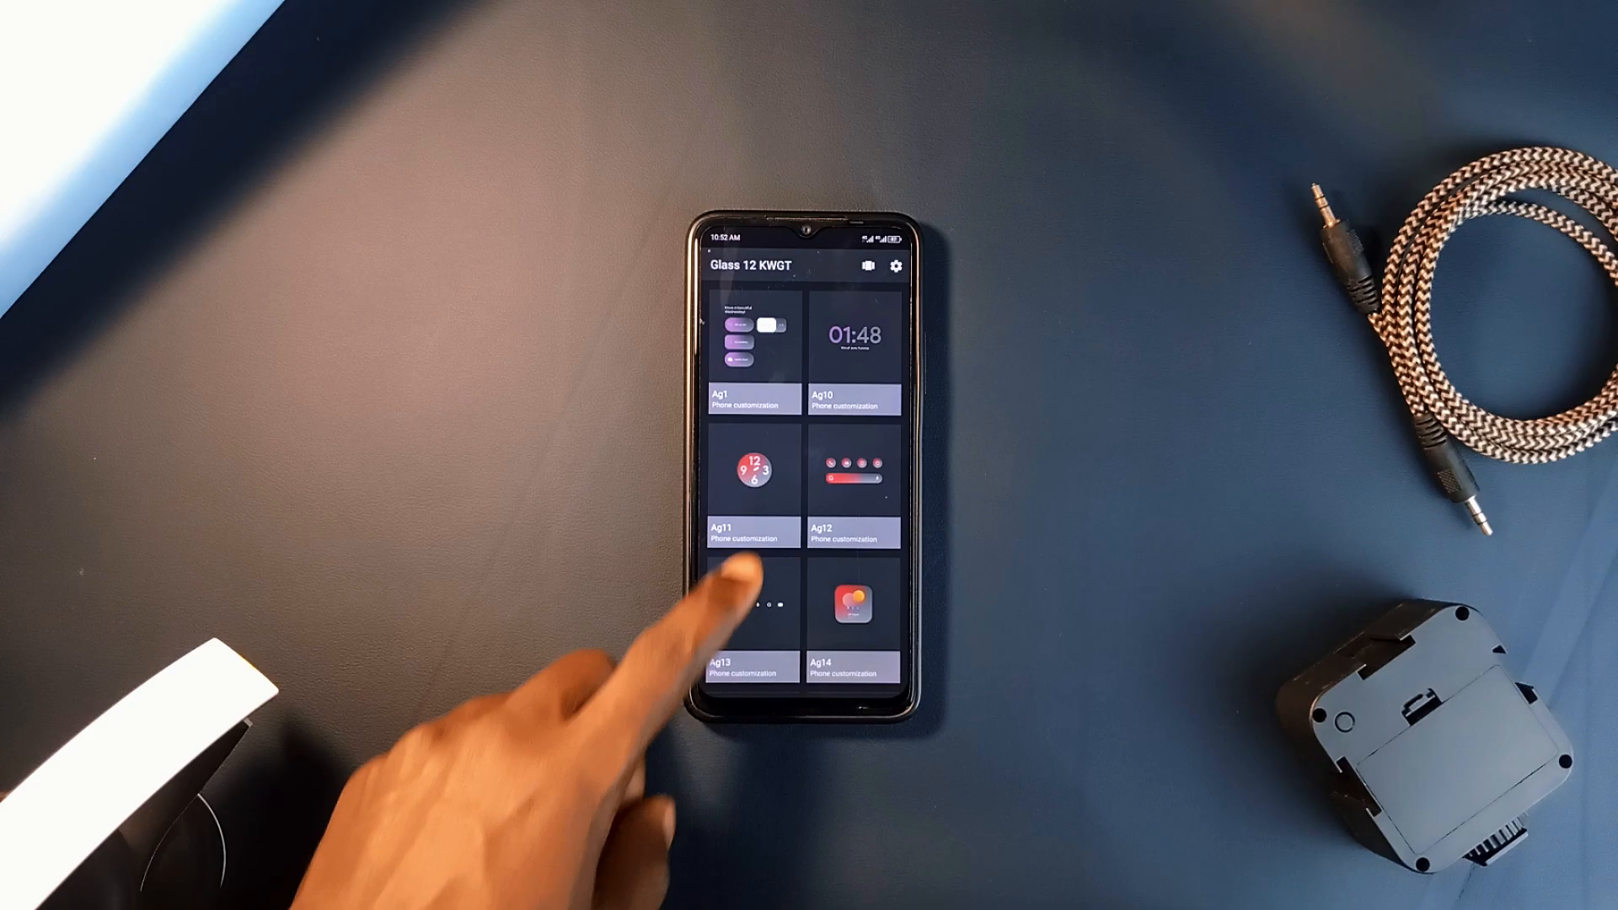
- Scroll the Glass 12 KWGT widget grid past designs like Ag11 and Ag14
scroll(down, 3)
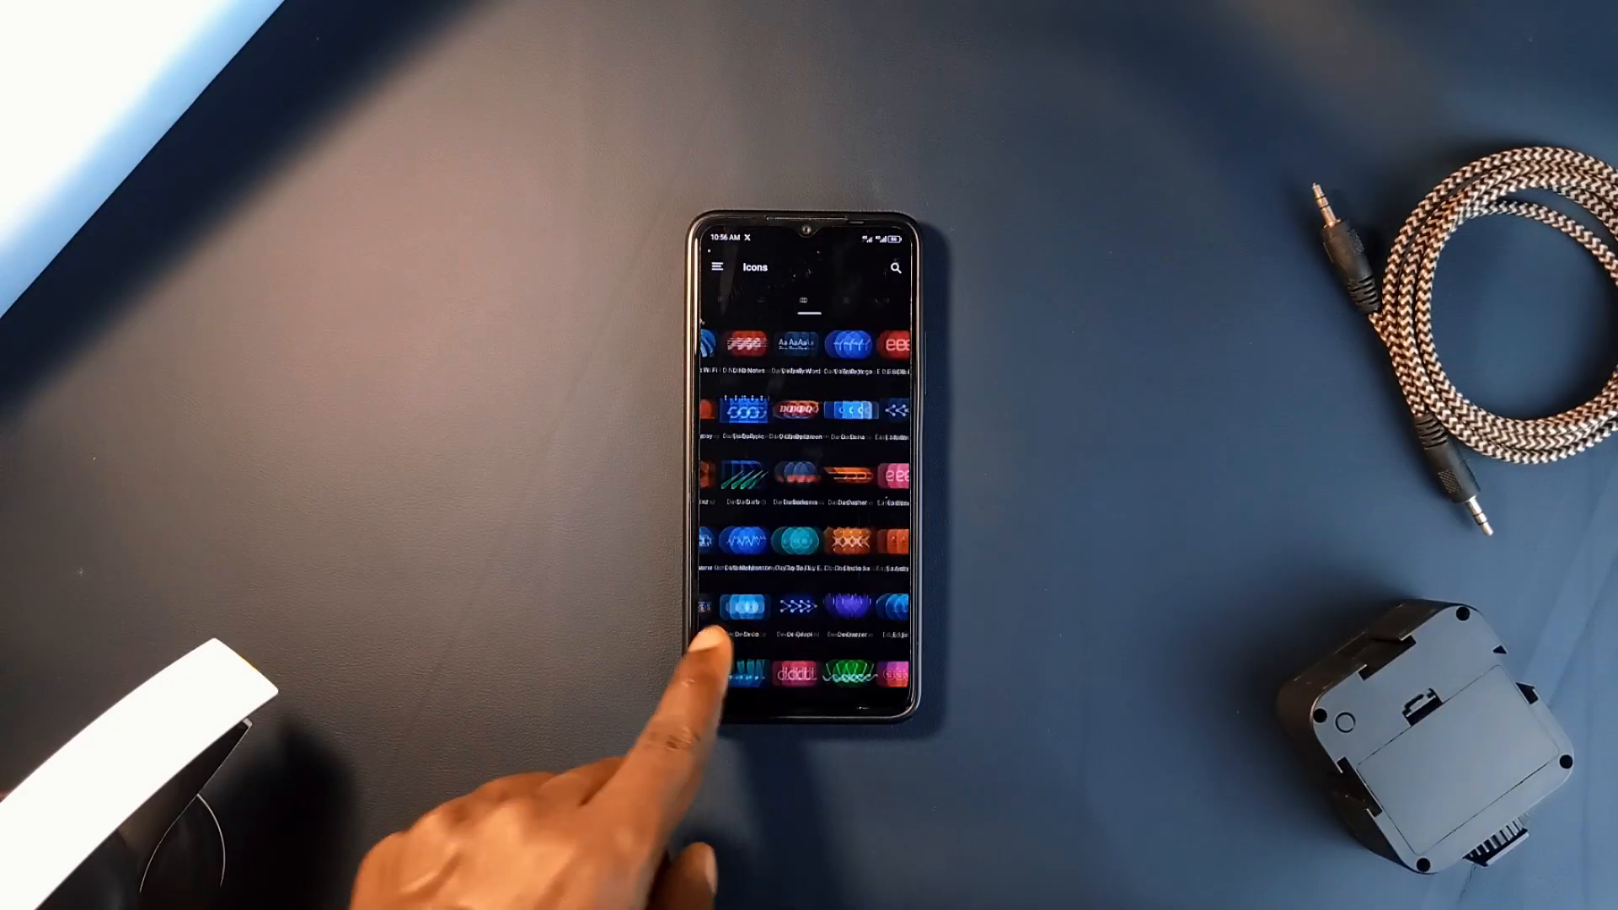
- Scroll the Graphite icon list to the E icons, Email through Epic Games
scroll(up, 3)
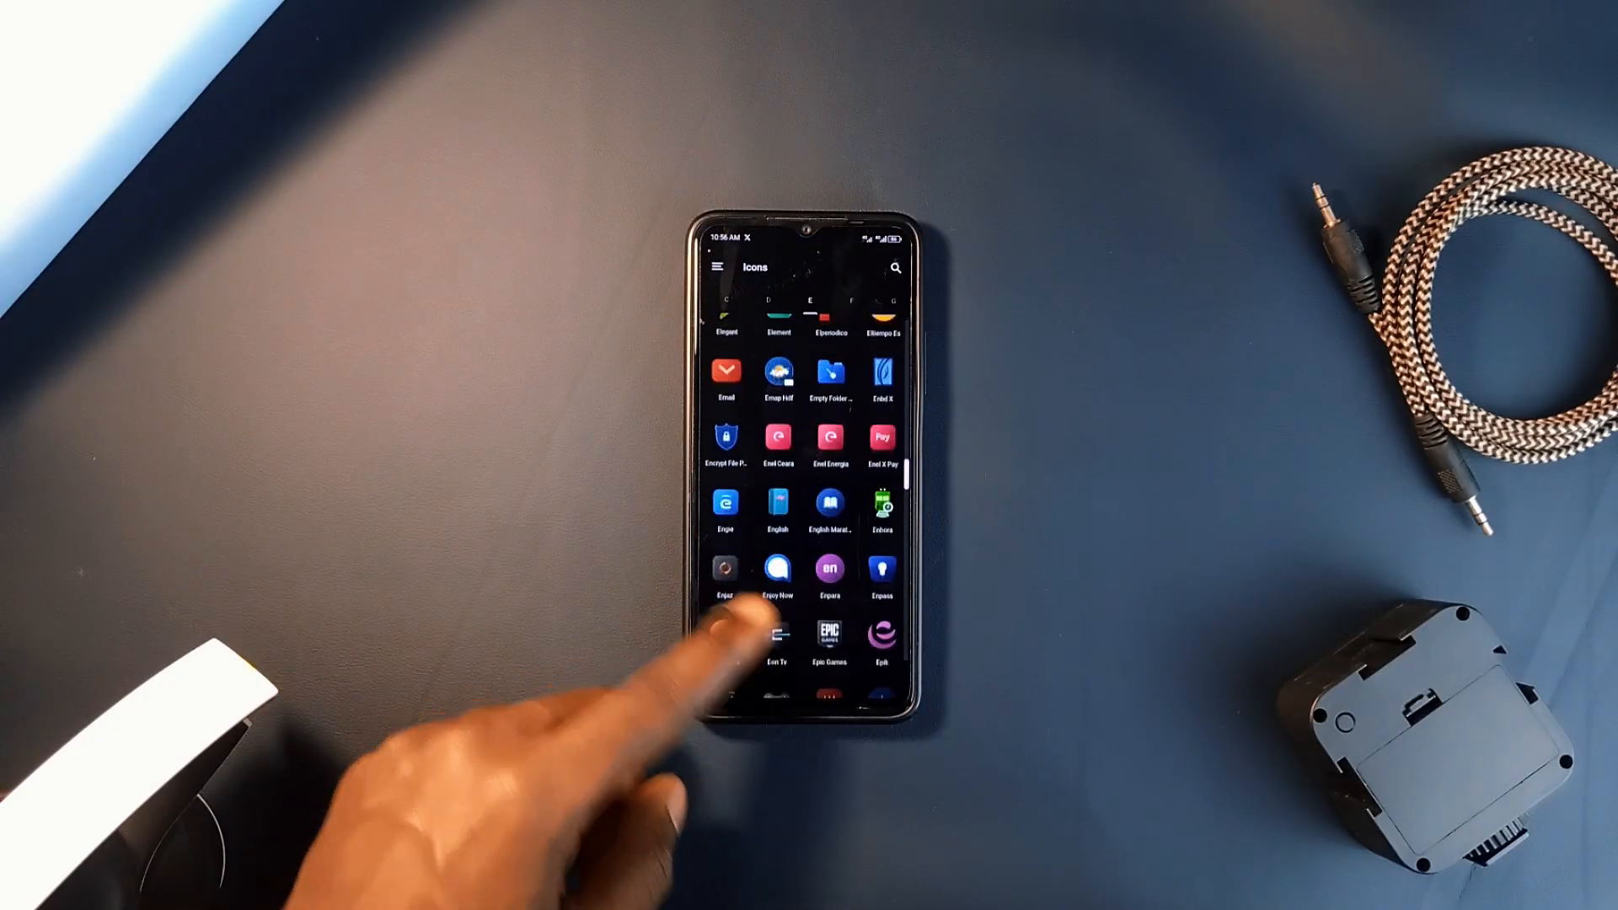